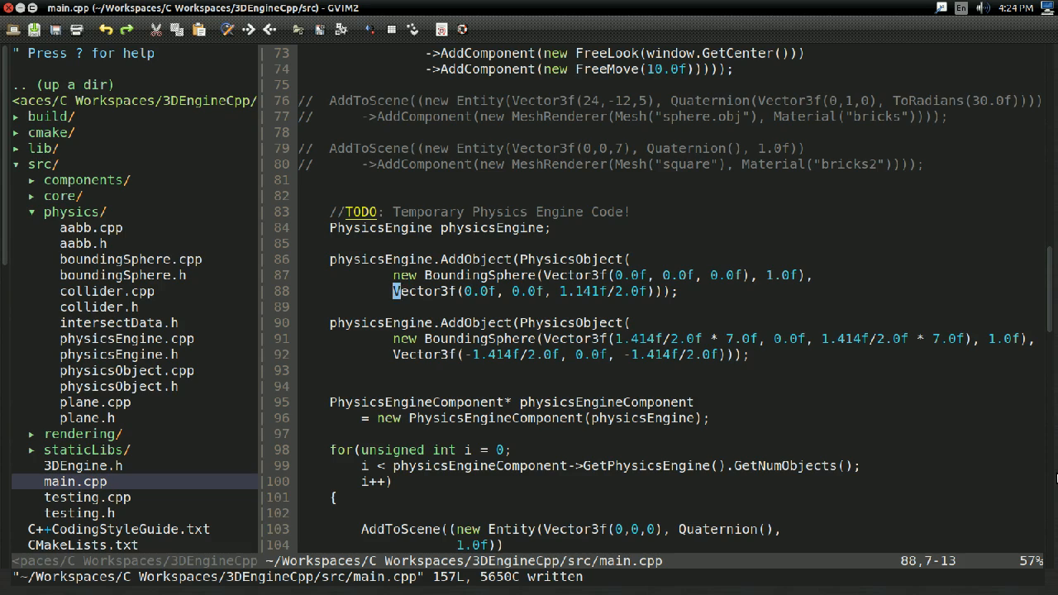
Switch from main.cpp to src/physics/intersectData.h via the NERDTree browser.
{"action": "key", "text": "Return"}
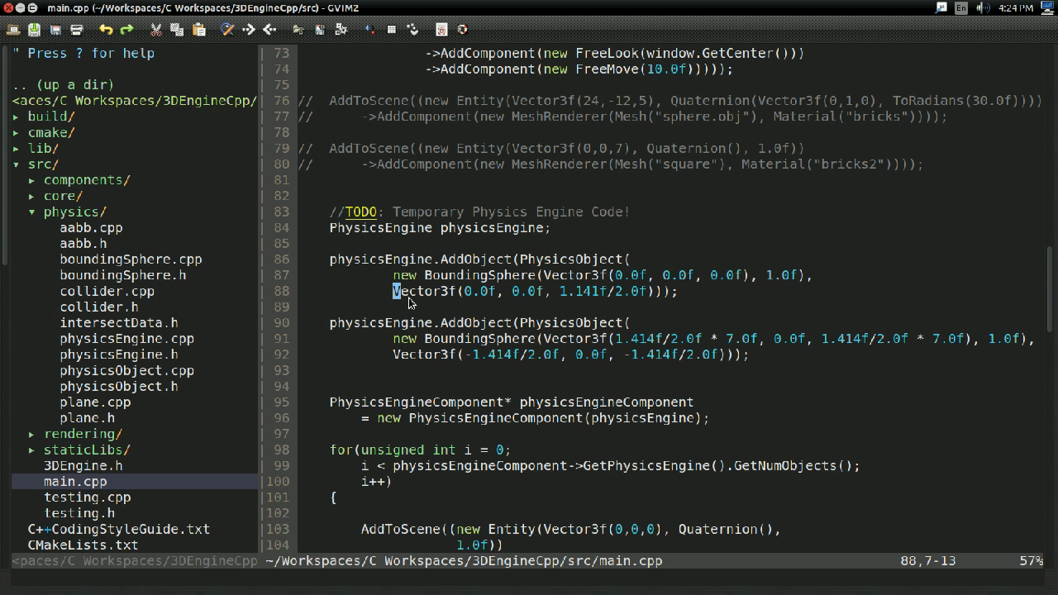
{"action": "mouse_move", "coordinate": [572, 298]}
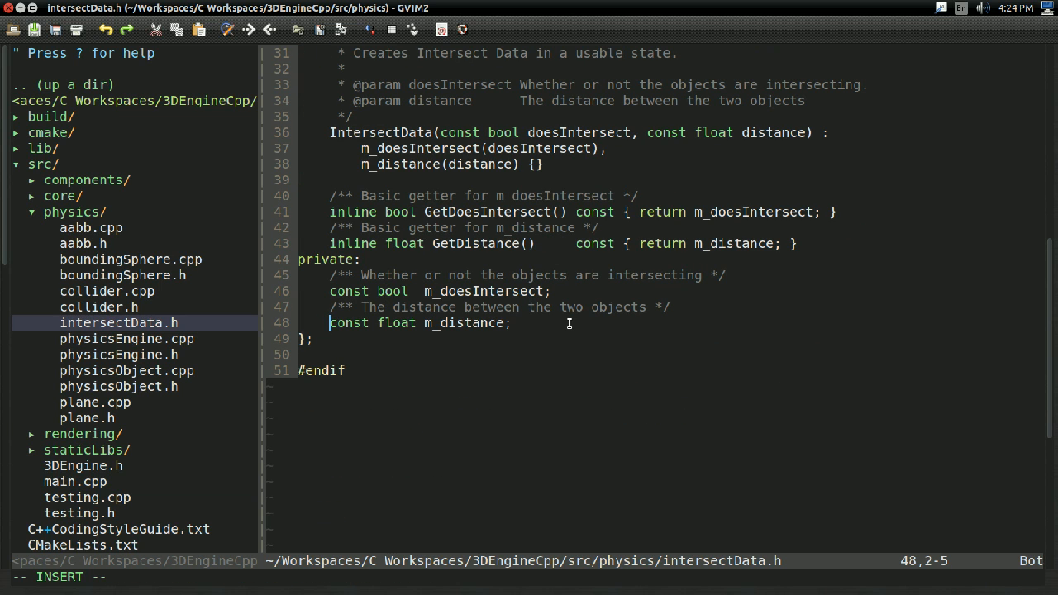
Comment out m_distance, start a const Vector3f member and include the core math header.
{"action": "type", "text": "//"}
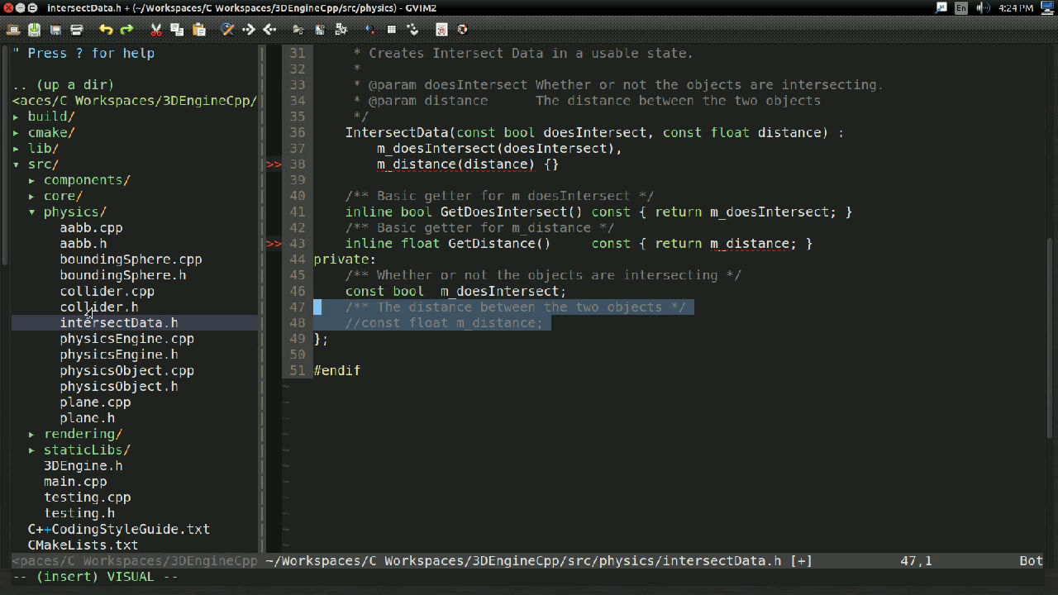
{"action": "type", "text": "co"}
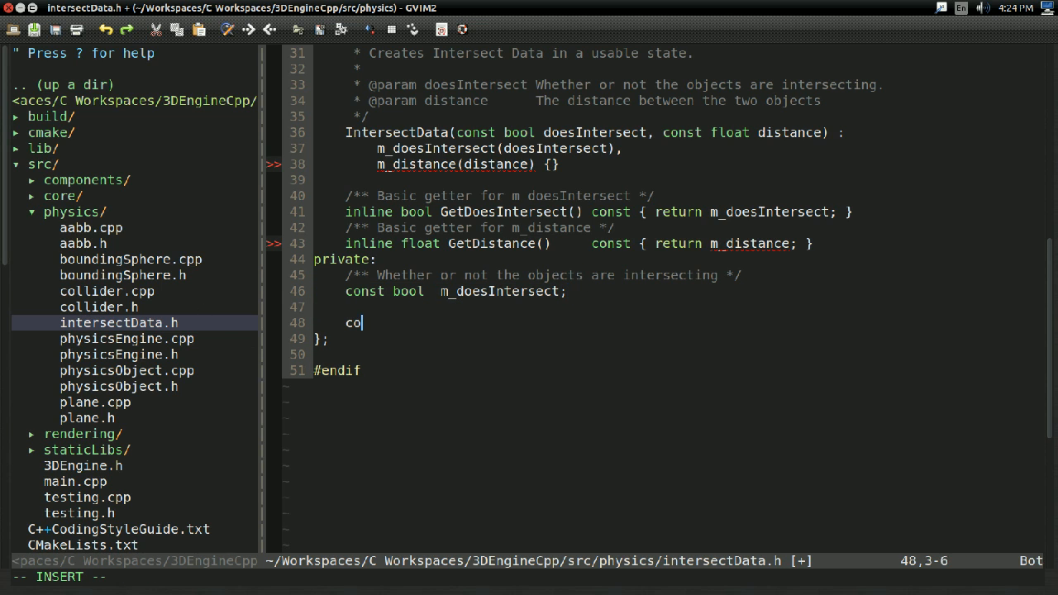
{"action": "type", "text": "nst Vector3f"}
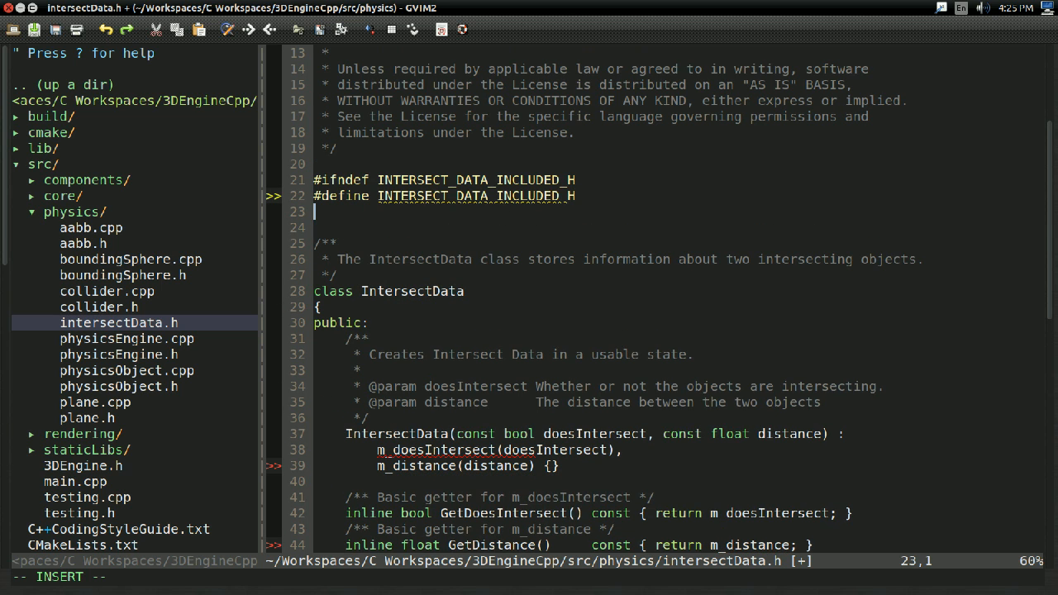
{"action": "type", "text": "#include \""}
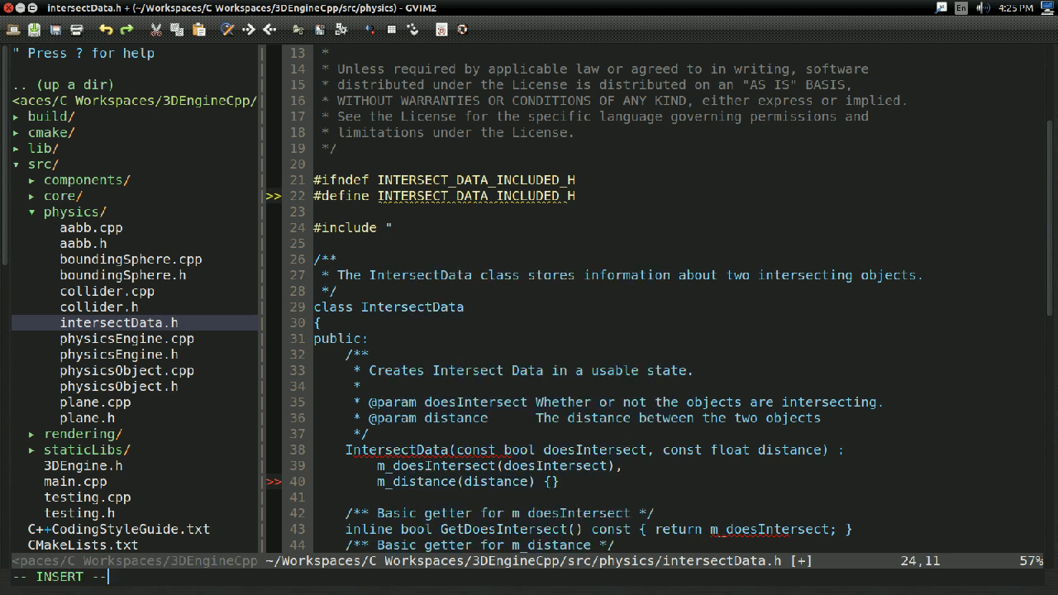
{"action": "type", "text": "../core/ma"}
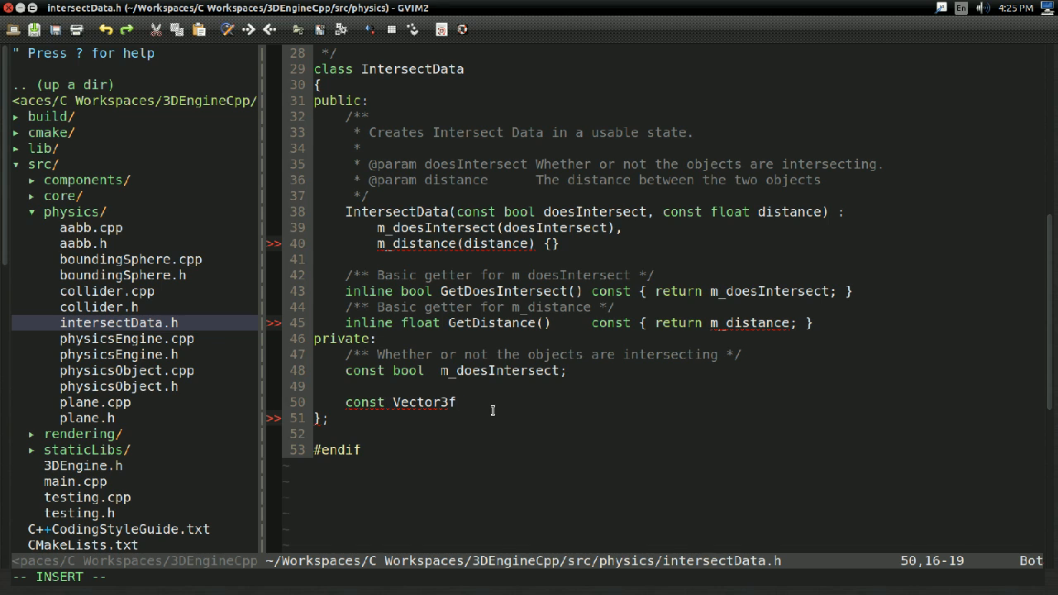
Finish declaring 'const Vector3f m_direction;' and select m_distance in the getter.
{"action": "type", "text": "m_"}
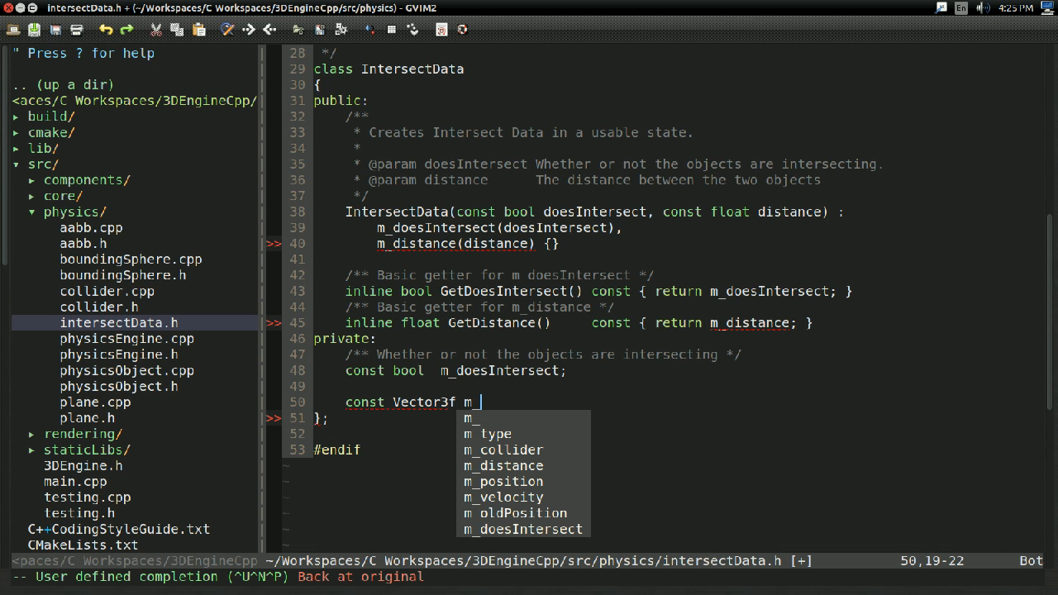
{"action": "type", "text": "dire"}
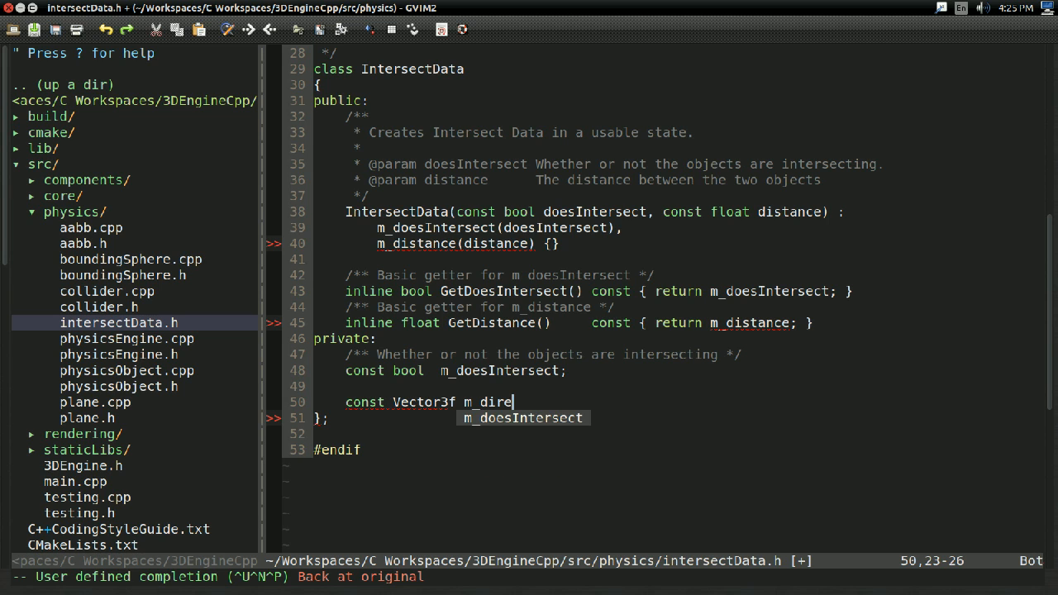
{"action": "type", "text": "ction;"}
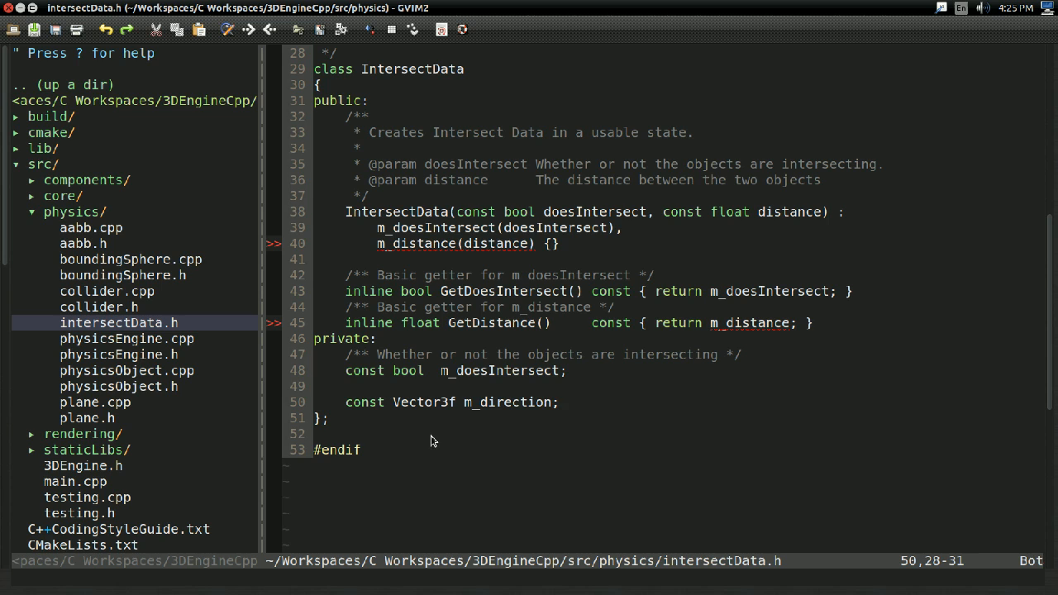
{"action": "double_click", "coordinate": [509, 404]}
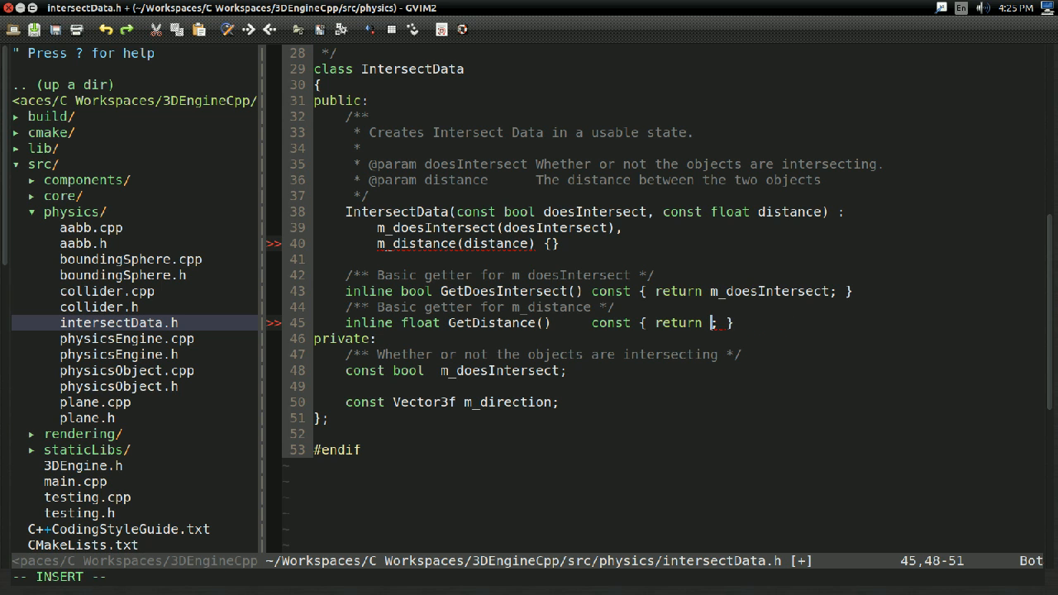
Return m_direction.Length() and make the constructor take const Vector3f& direction into m_direction.
{"action": "type", "text": "m_direction.Length("}
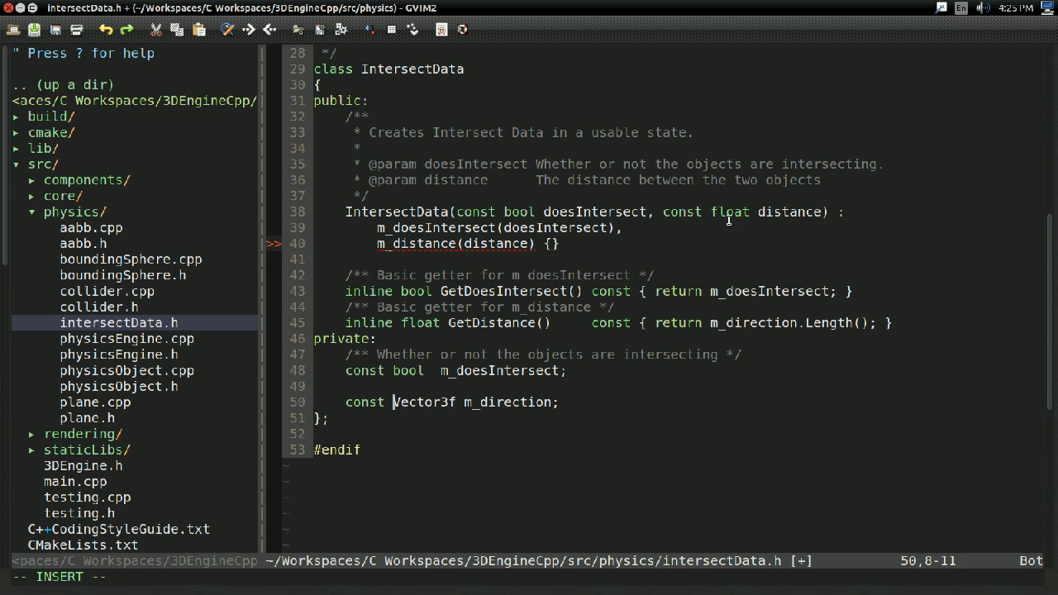
{"action": "type", "text": "Vector3f"}
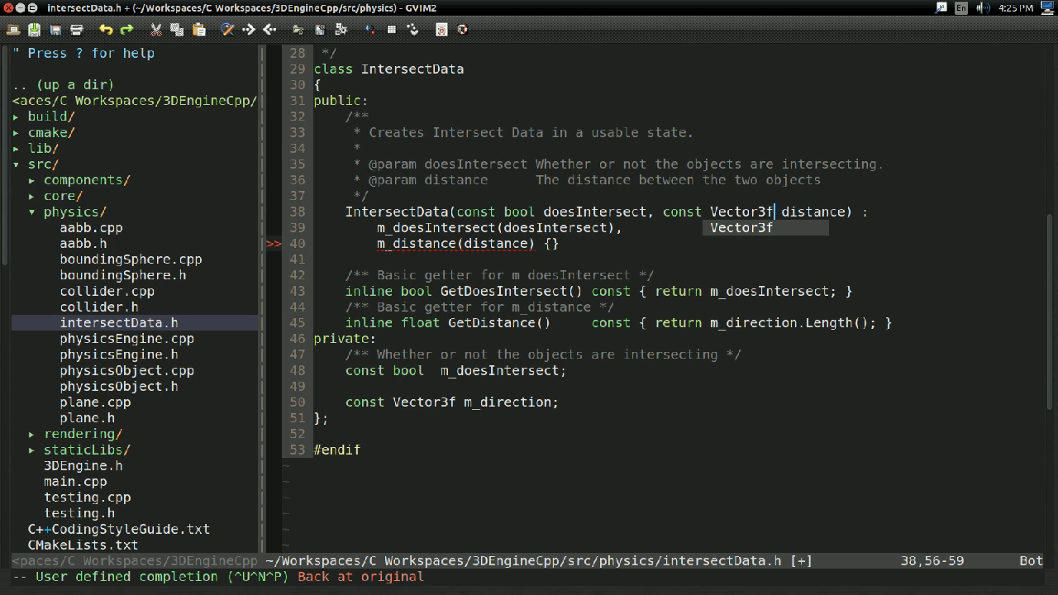
{"action": "type", "text": "&"}
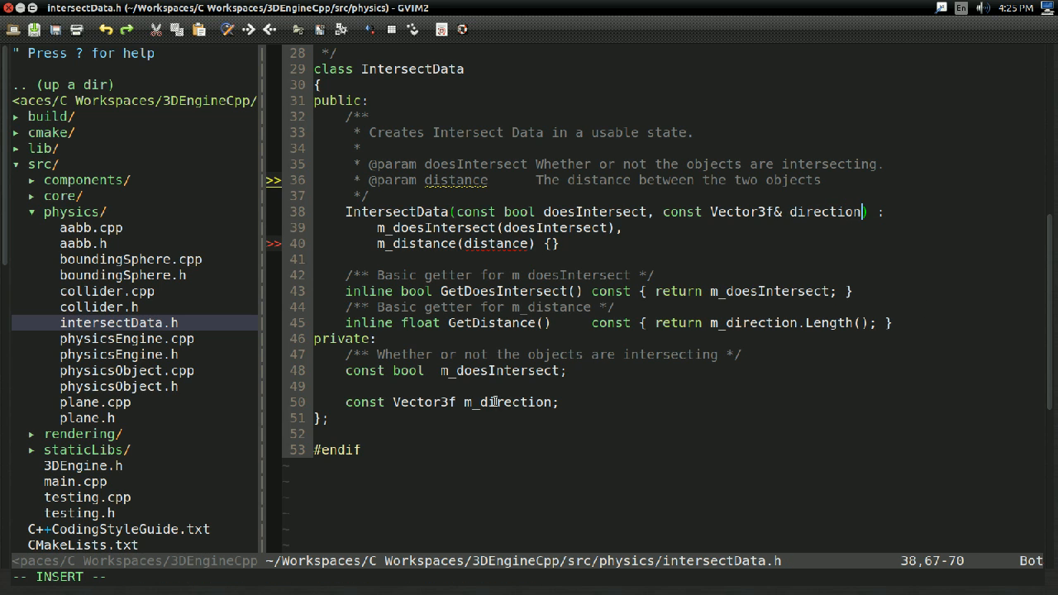
{"action": "type", "text": "m_direction"}
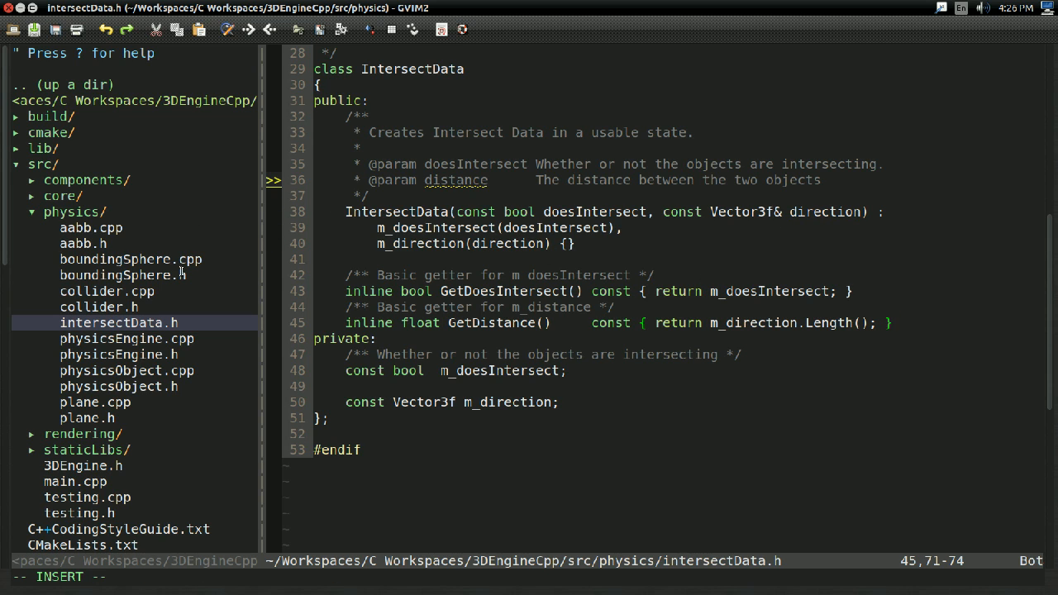
{"action": "left_click", "coordinate": [131, 258]}
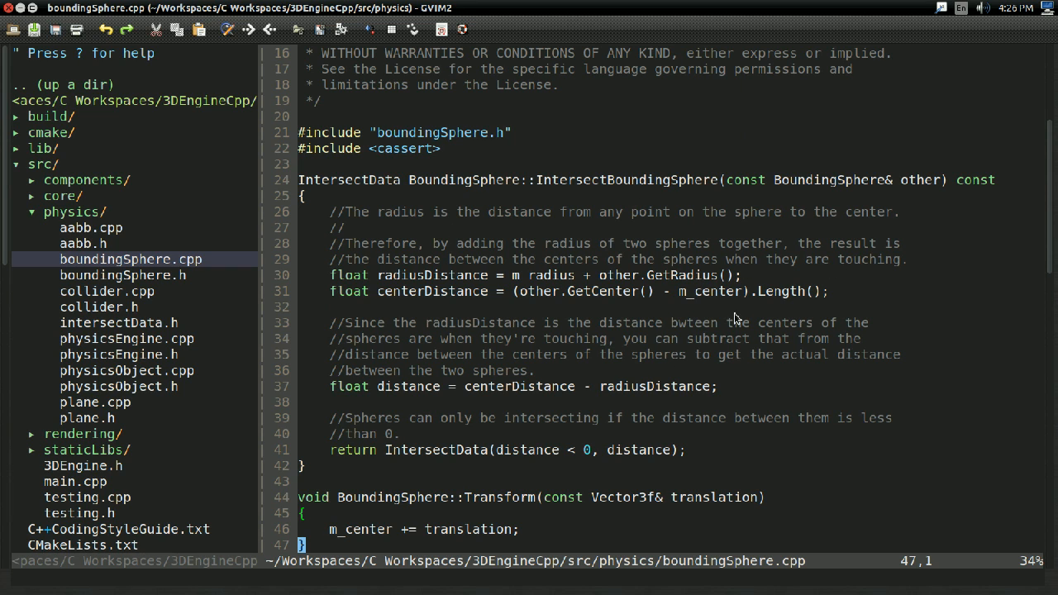
{"action": "mouse_move", "coordinate": [681, 322]}
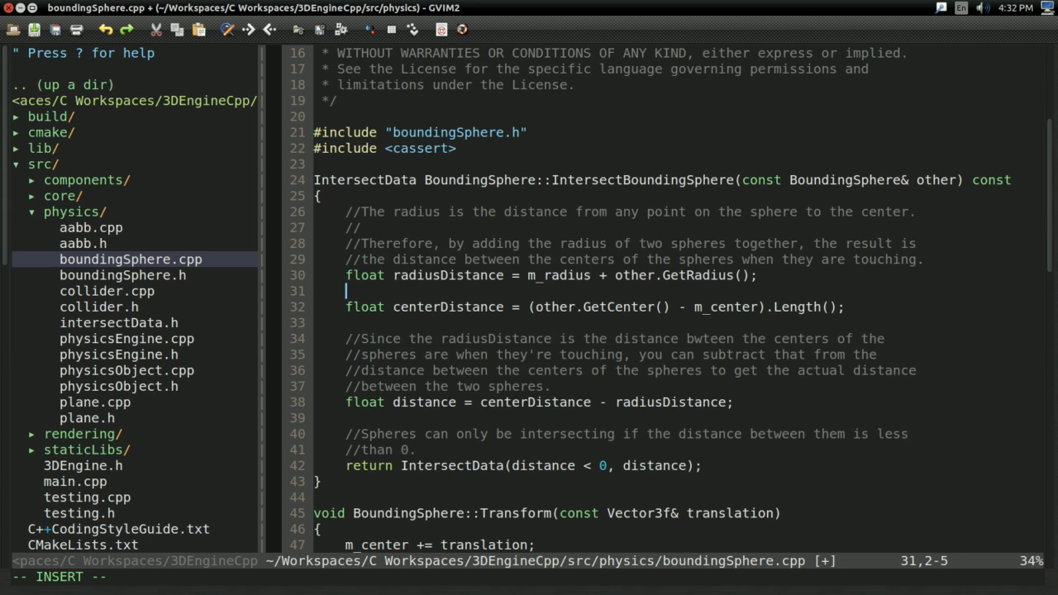
Add 'Vector3f direction = other.GetCenter() - m_center;' and use direction.Length() for centerDistance.
{"action": "type", "text": "Vector3f direction = (other.GetCenter() - m_center);"}
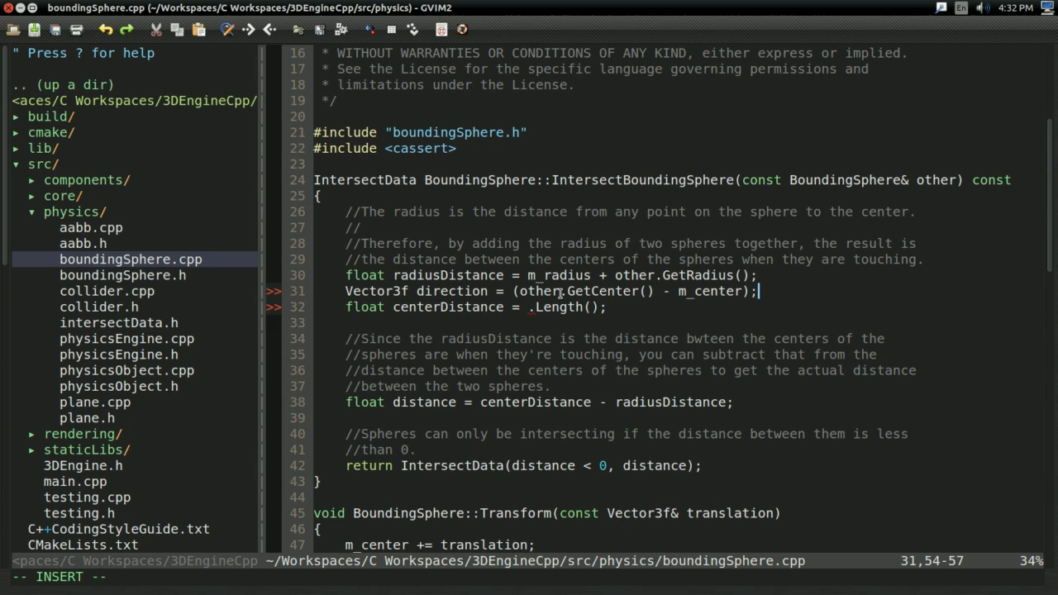
{"action": "type", "text": "direction"}
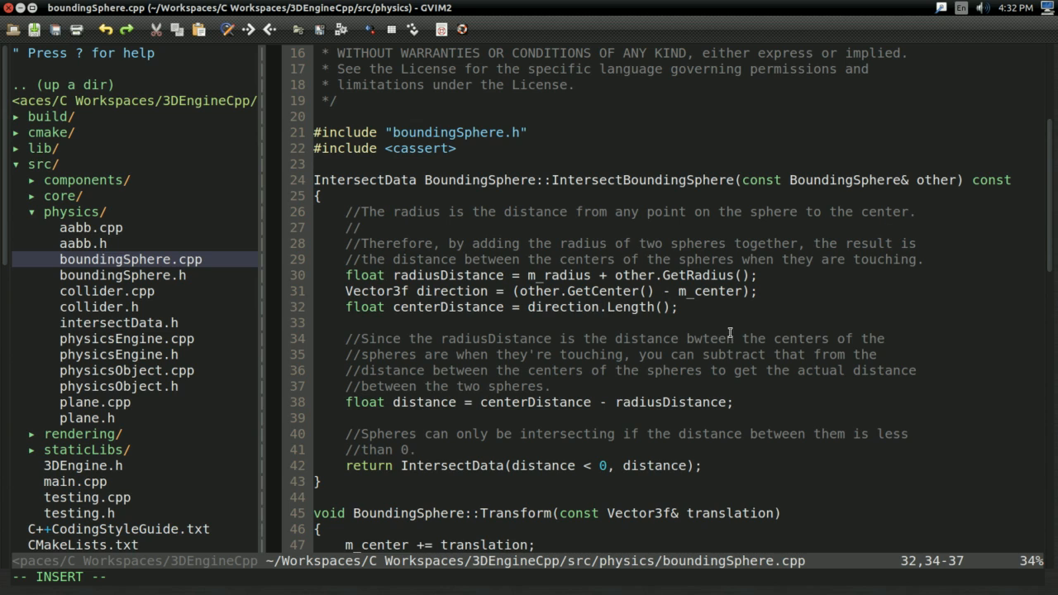
{"action": "key", "text": "Return"}
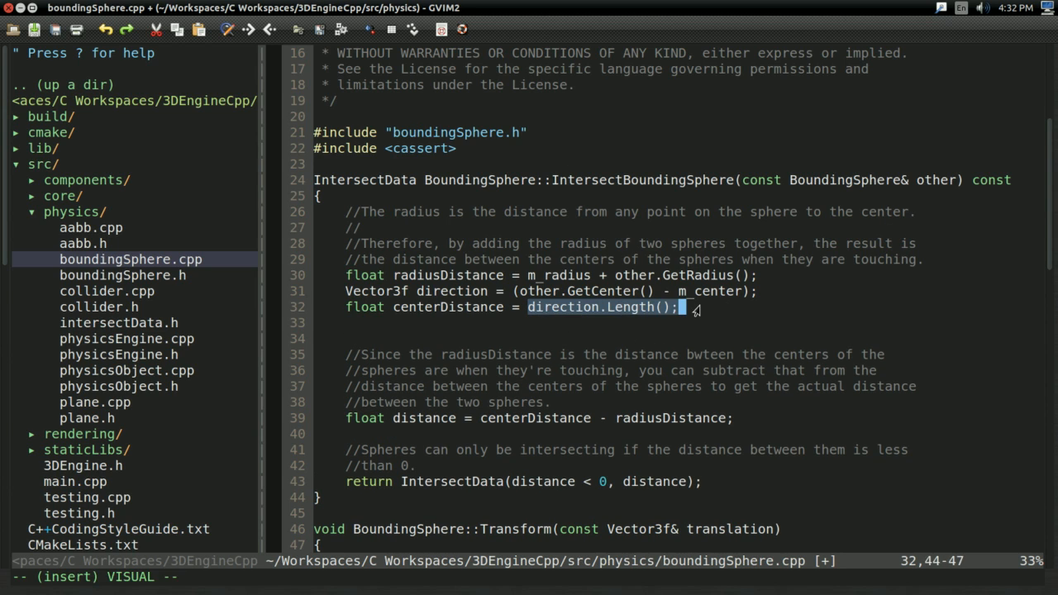
Normalize direction by centerDistance and return IntersectData(distance < 0, direction * distance).
{"action": "type", "text": "directio"}
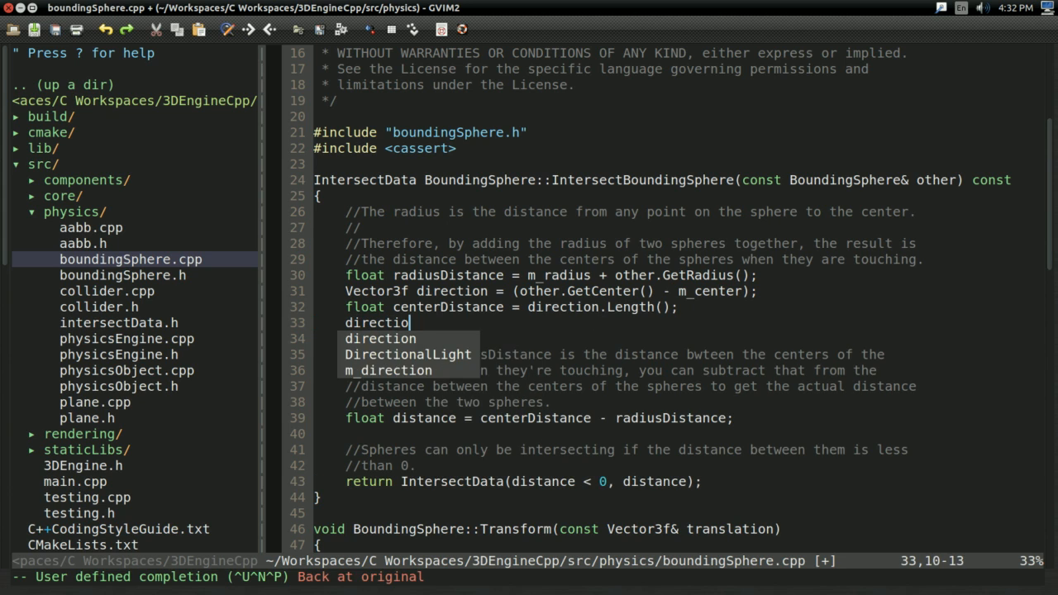
{"action": "type", "text": "/= centerDistance;"}
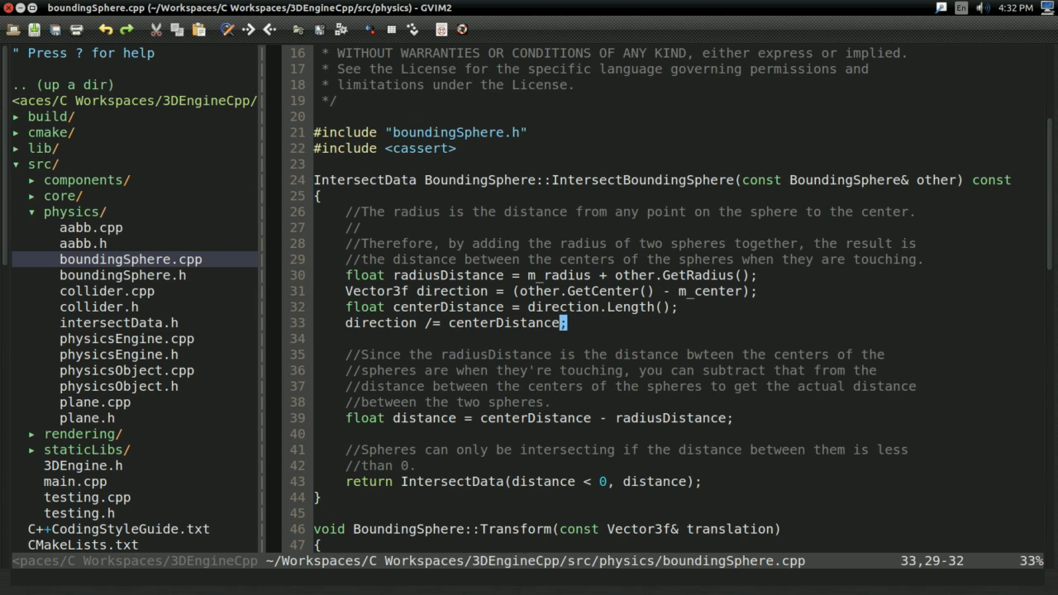
{"action": "mouse_move", "coordinate": [608, 407]}
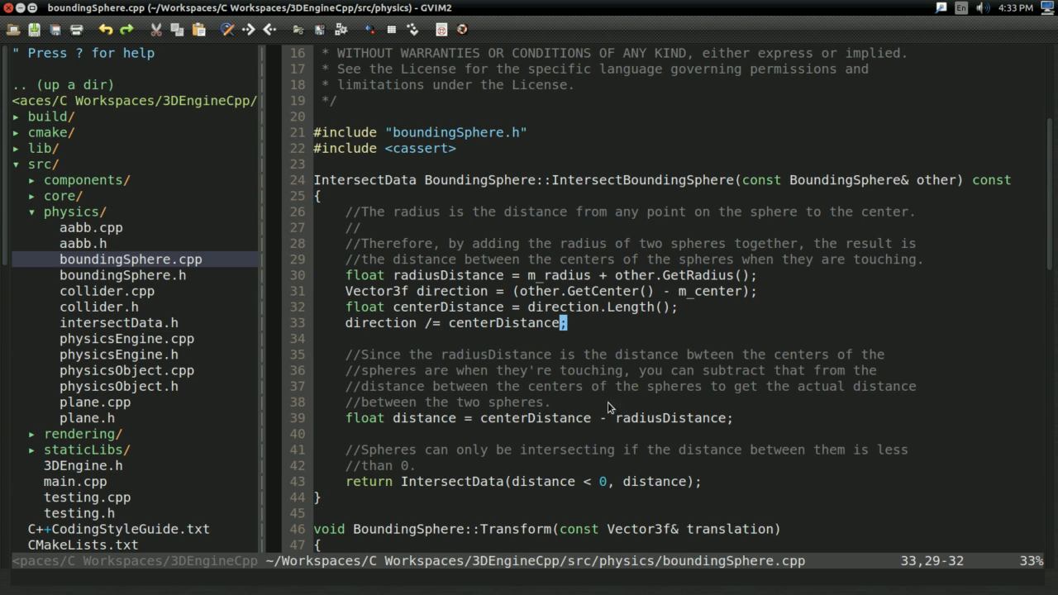
{"action": "mouse_move", "coordinate": [853, 486]}
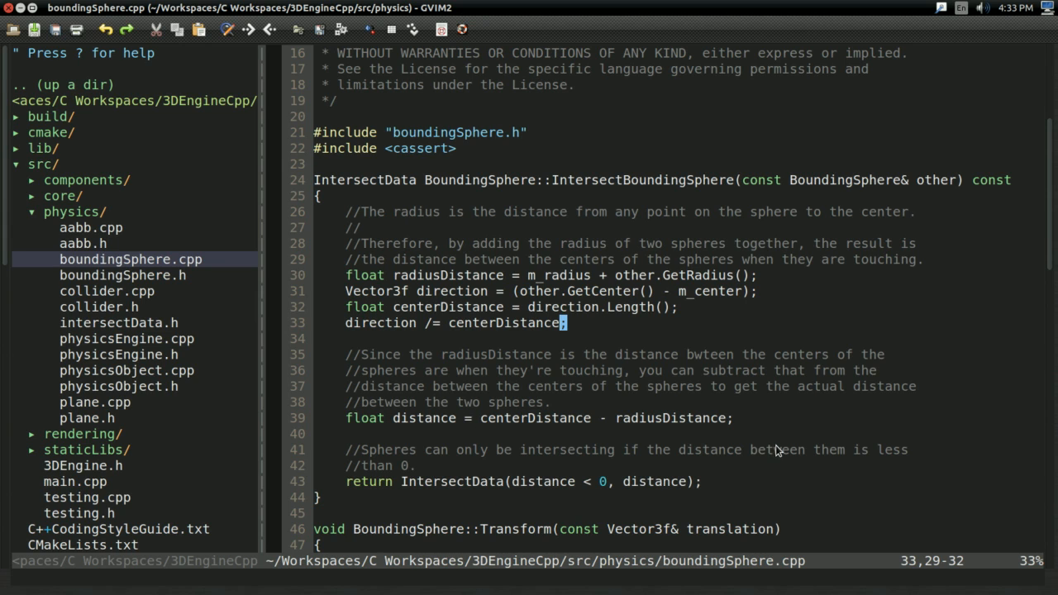
{"action": "mouse_move", "coordinate": [655, 468]}
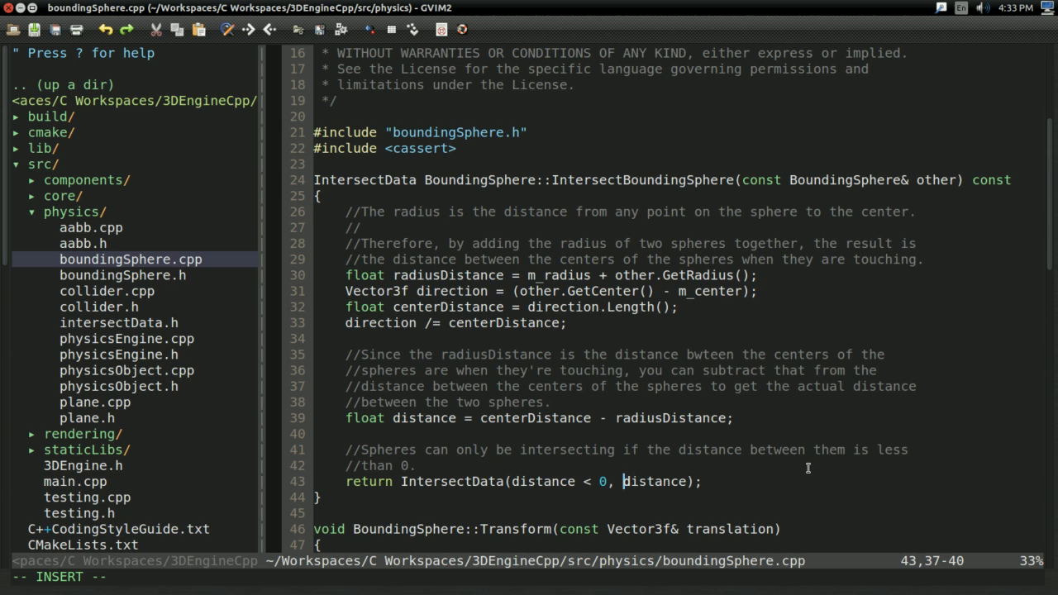
{"action": "mouse_move", "coordinate": [736, 458]}
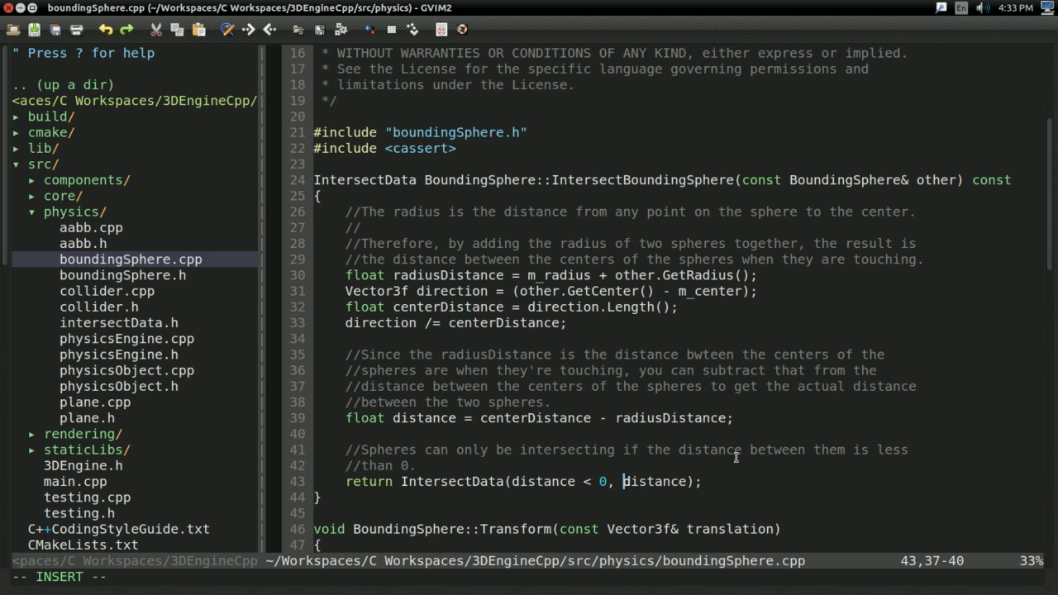
{"action": "type", "text": "direction * di"}
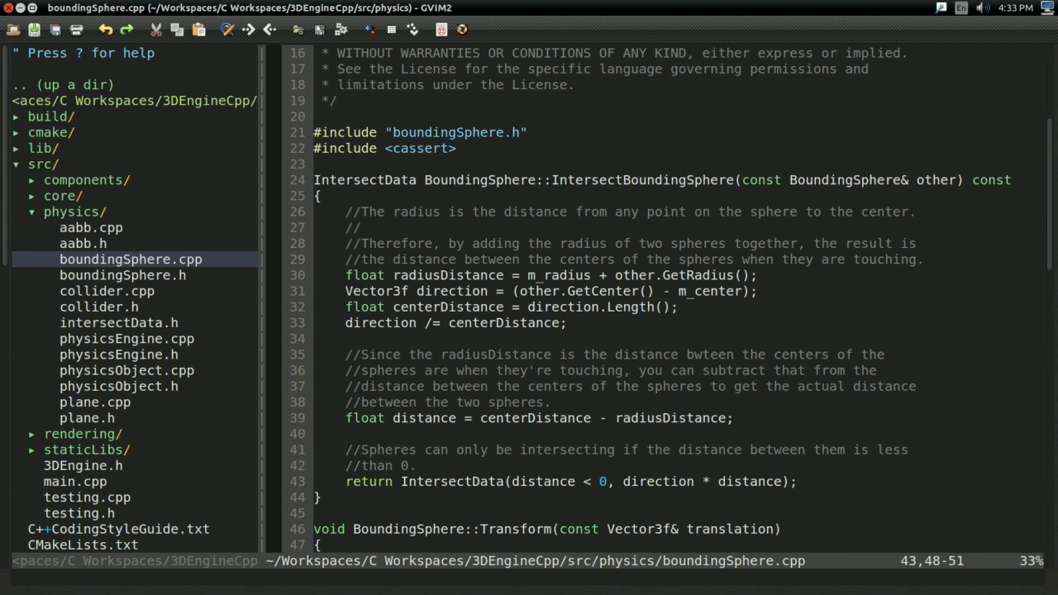
Review aabb.cpp and plane.cpp IntersectSphere, writing the plane's result as m_normal times distance.
{"action": "left_click", "coordinate": [91, 228]}
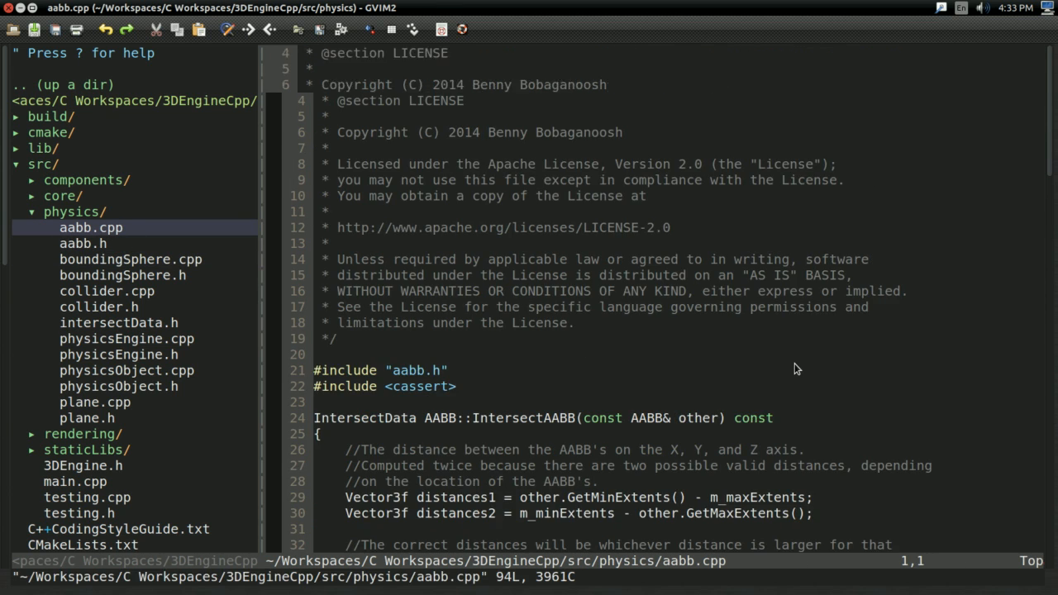
{"action": "scroll", "scroll_direction": "down", "scroll_amount": 3}
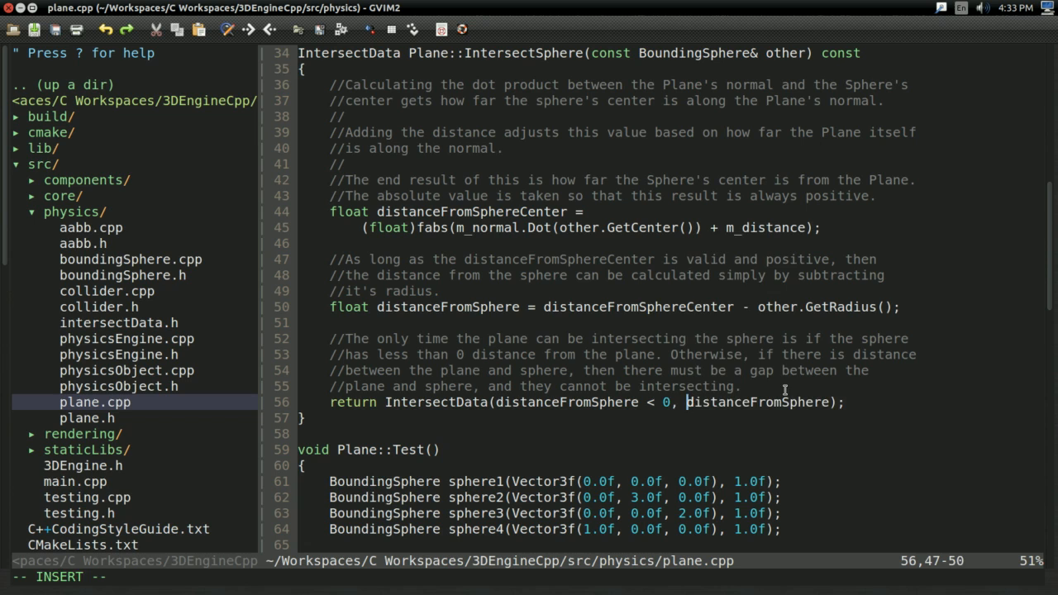
{"action": "type", "text": "m_normal *"}
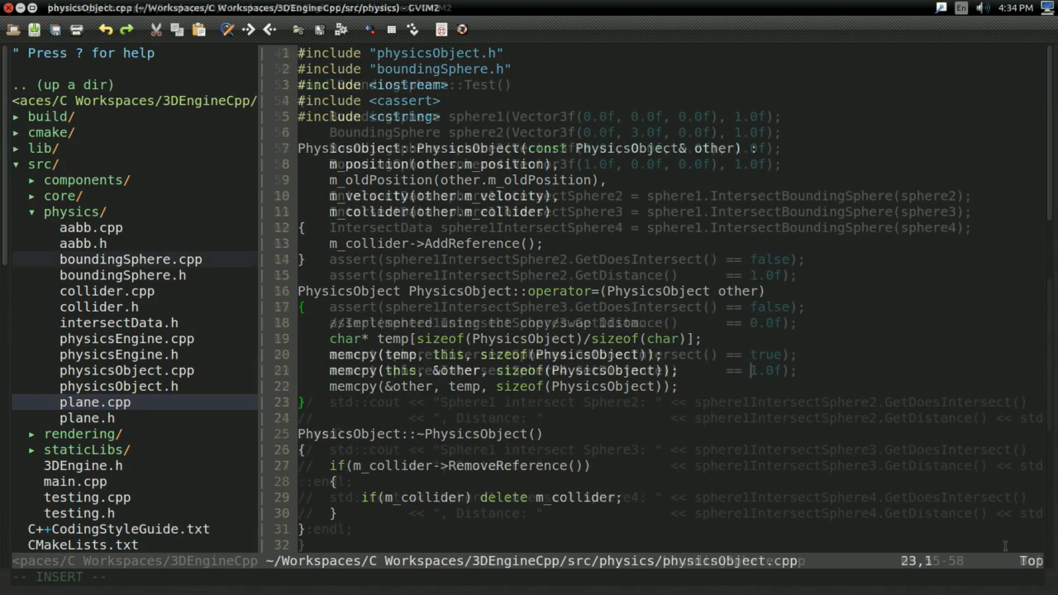
Review boundingSphere.cpp's tests and the m_direction handling in intersectData.h.
{"action": "left_click", "coordinate": [131, 258]}
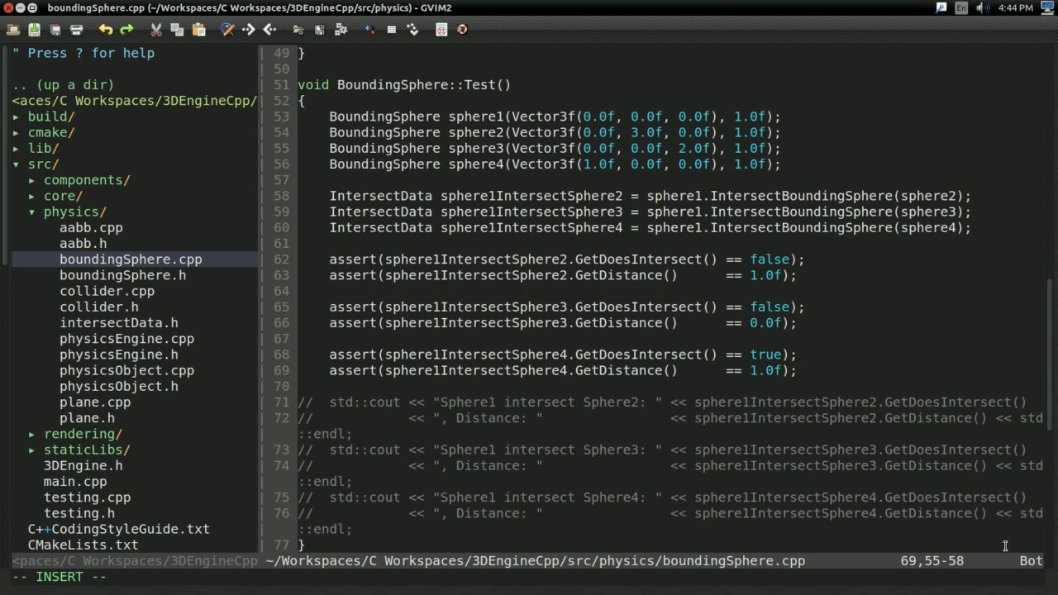
{"action": "mouse_move", "coordinate": [704, 180]}
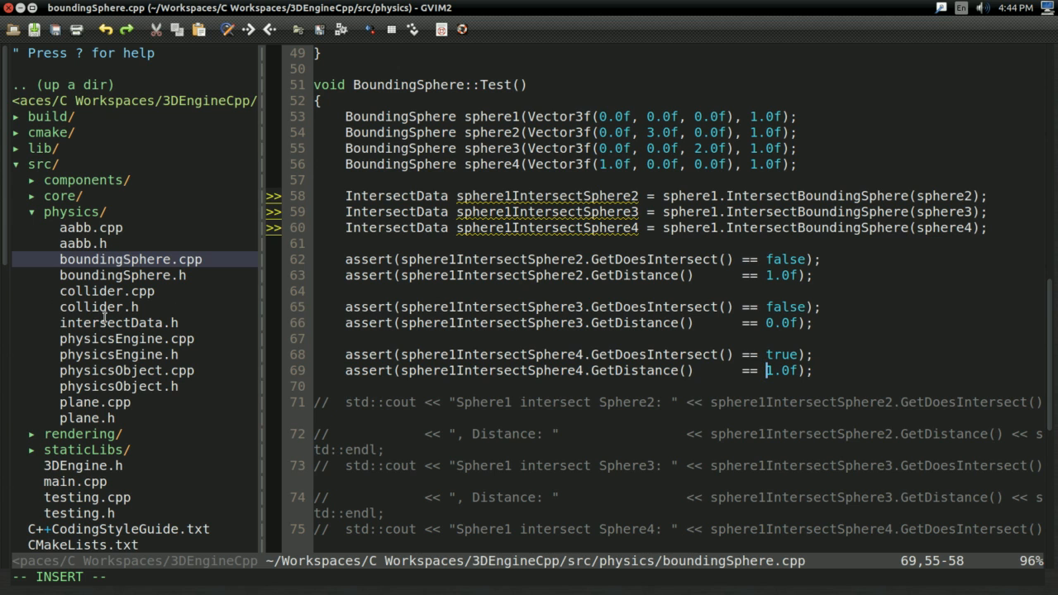
{"action": "left_click", "coordinate": [119, 322]}
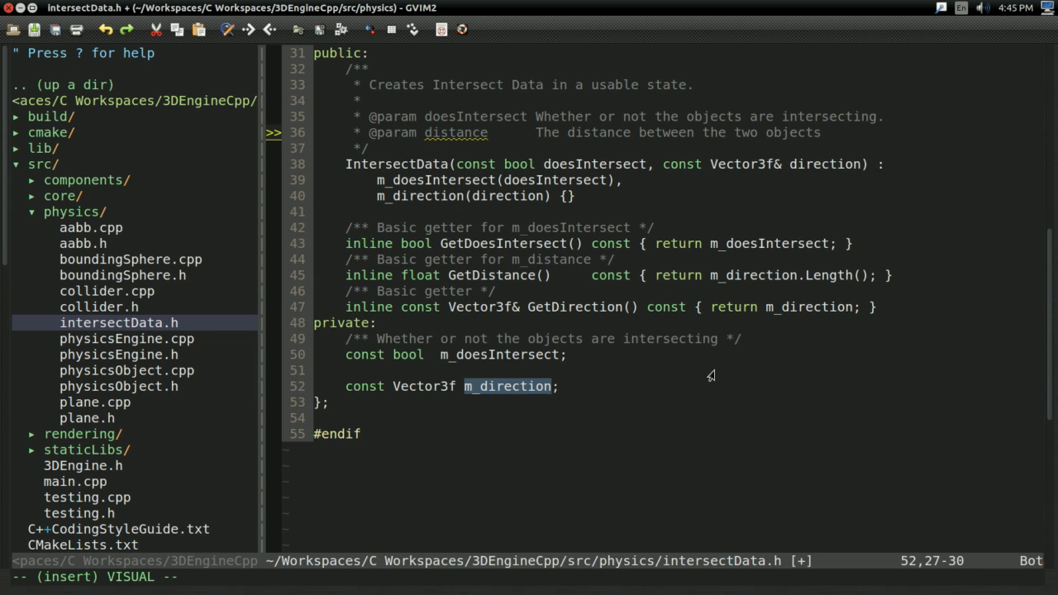
{"action": "mouse_move", "coordinate": [684, 298]}
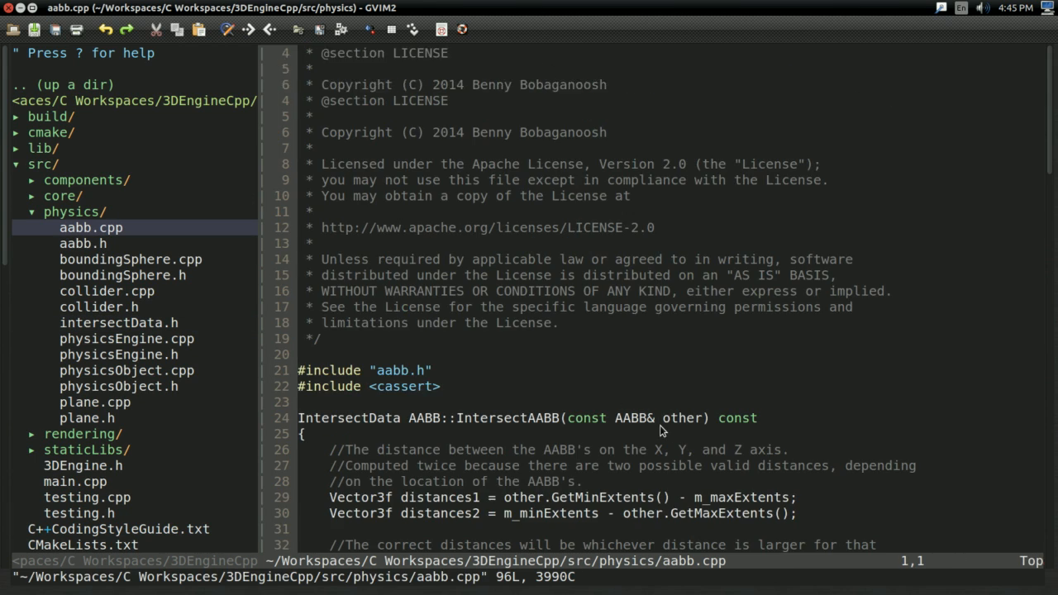
Scroll through the aabb tests and physicsEngine.cpp down to HandleCollisions.
{"action": "scroll", "scroll_direction": "down", "scroll_amount": 3}
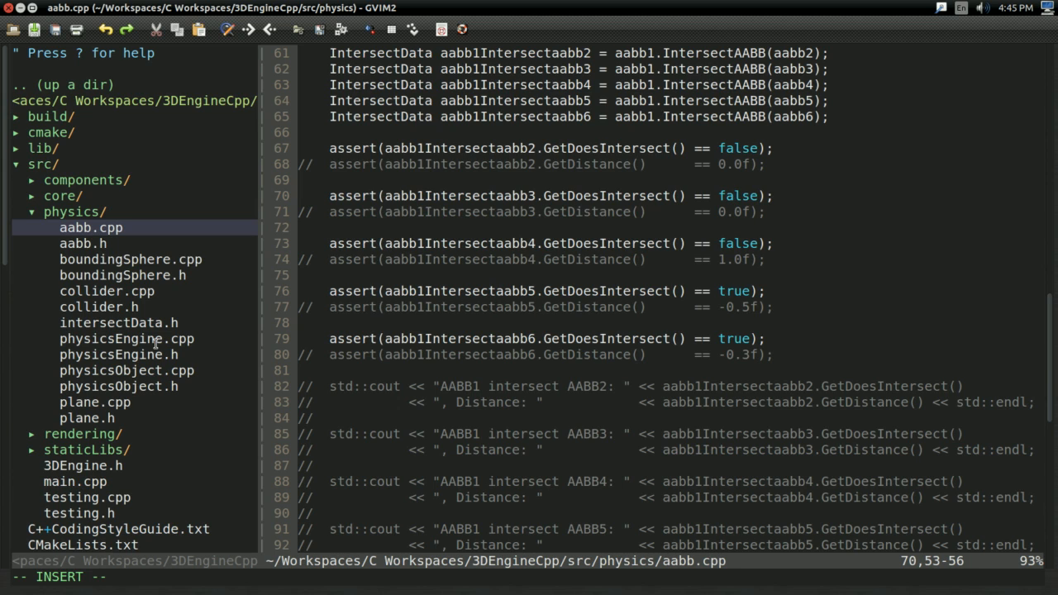
{"action": "mouse_move", "coordinate": [155, 342]}
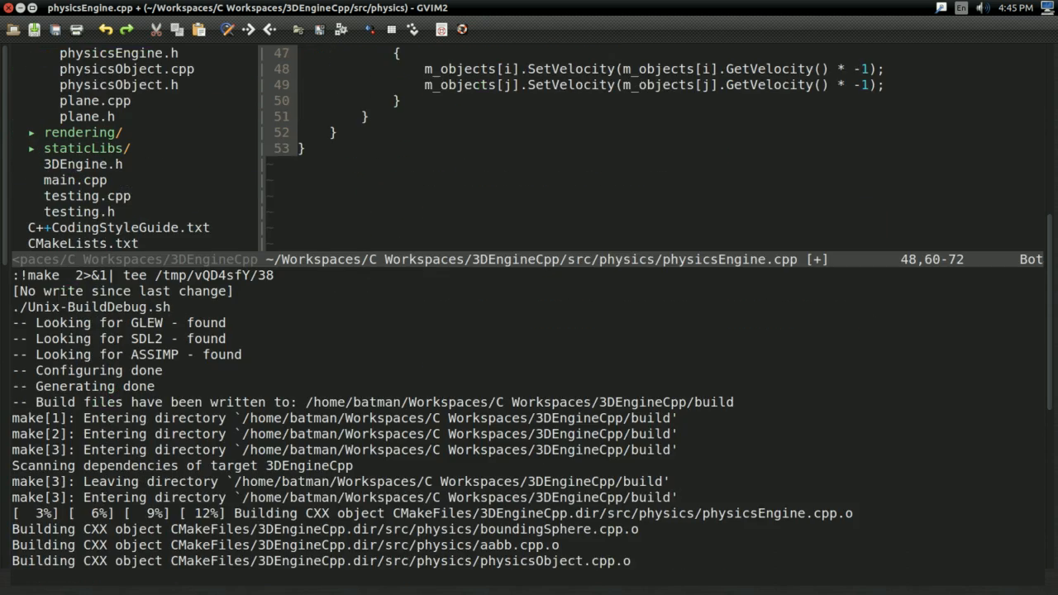
{"action": "scroll", "scroll_direction": "down", "scroll_amount": 3}
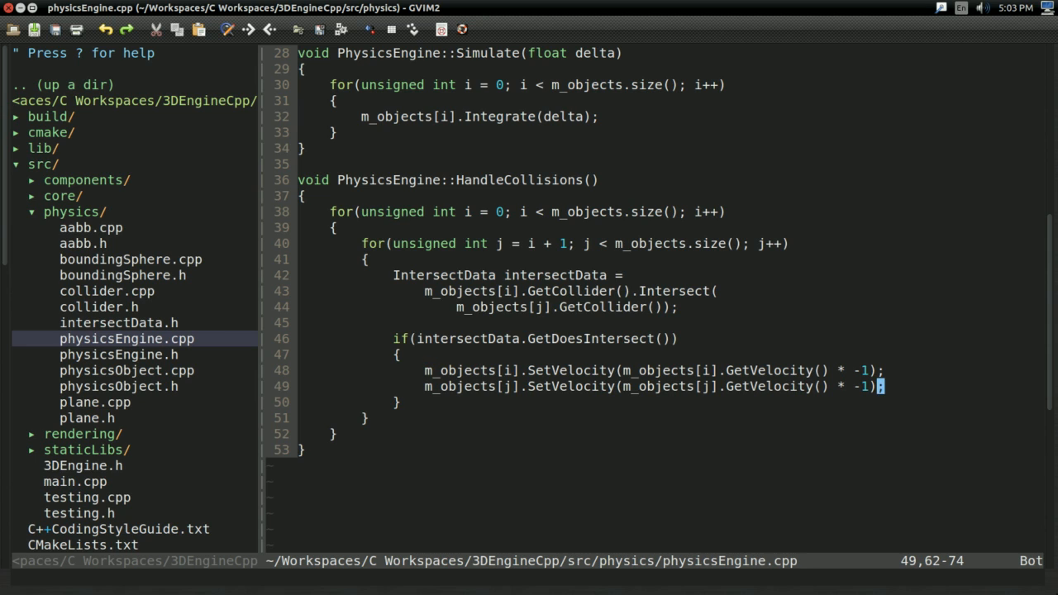
Insert 'Vector3f direction = intersectData.GetDirection().Normalized();' in the collision branch.
{"action": "key", "text": "Up"}
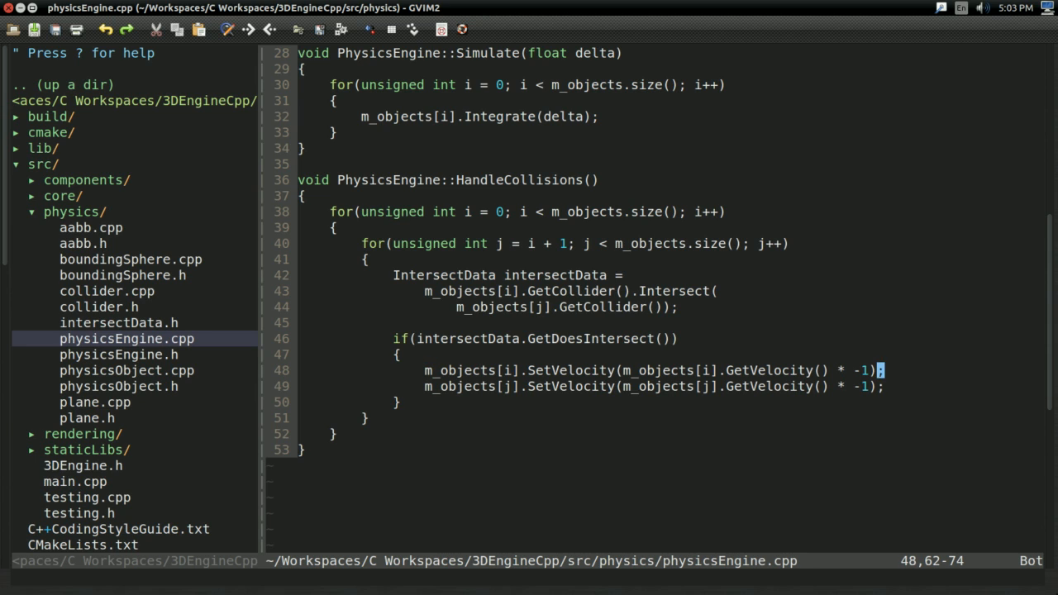
{"action": "key", "text": "i"}
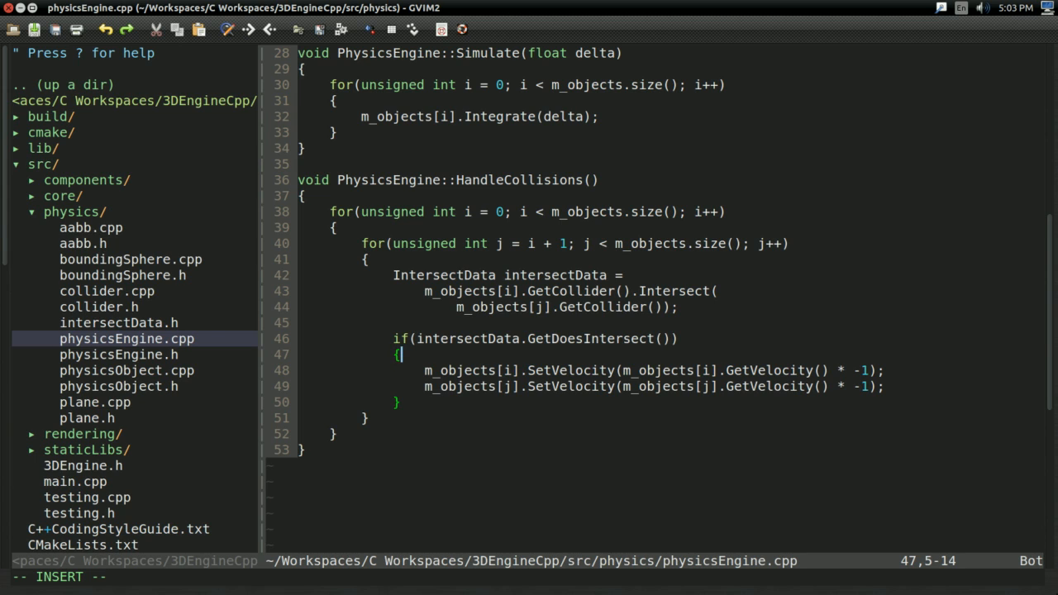
{"action": "type", "text": "Vector3f"}
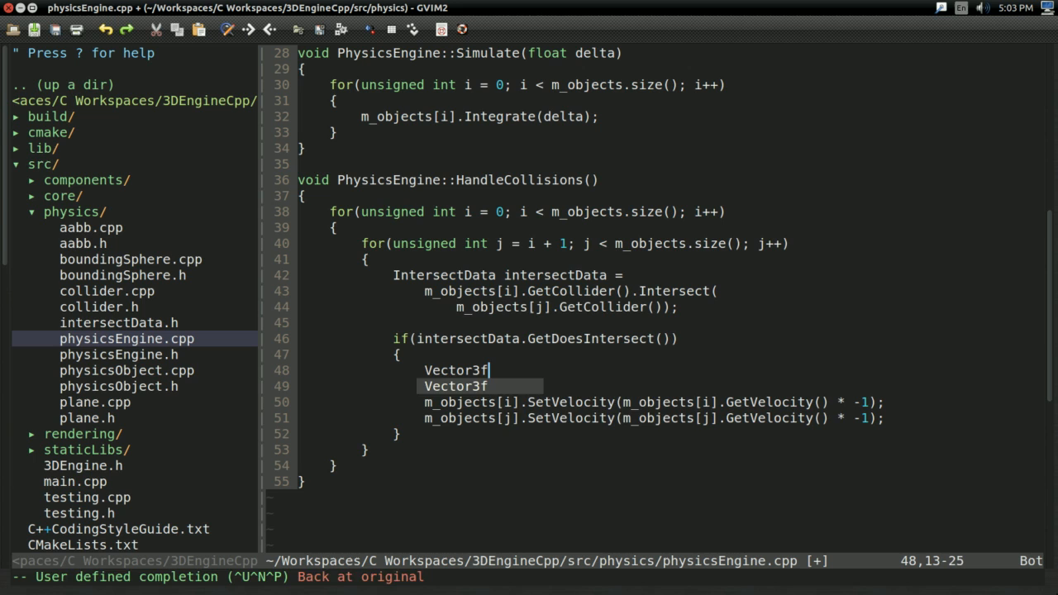
{"action": "type", "text": "direction = IntersectData.GetDirection().NO"}
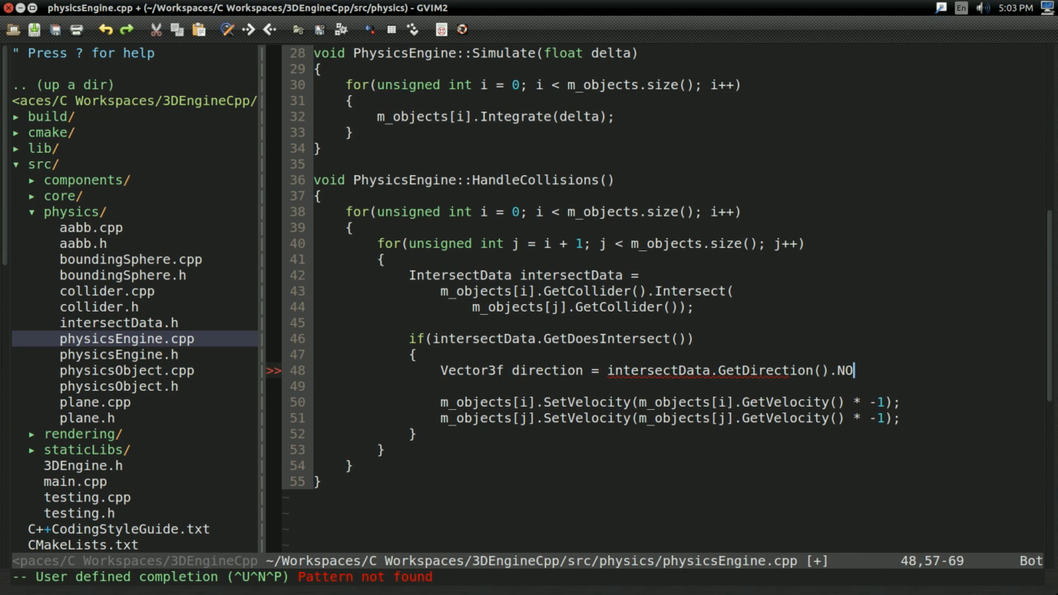
{"action": "type", "text": "rmalized();"}
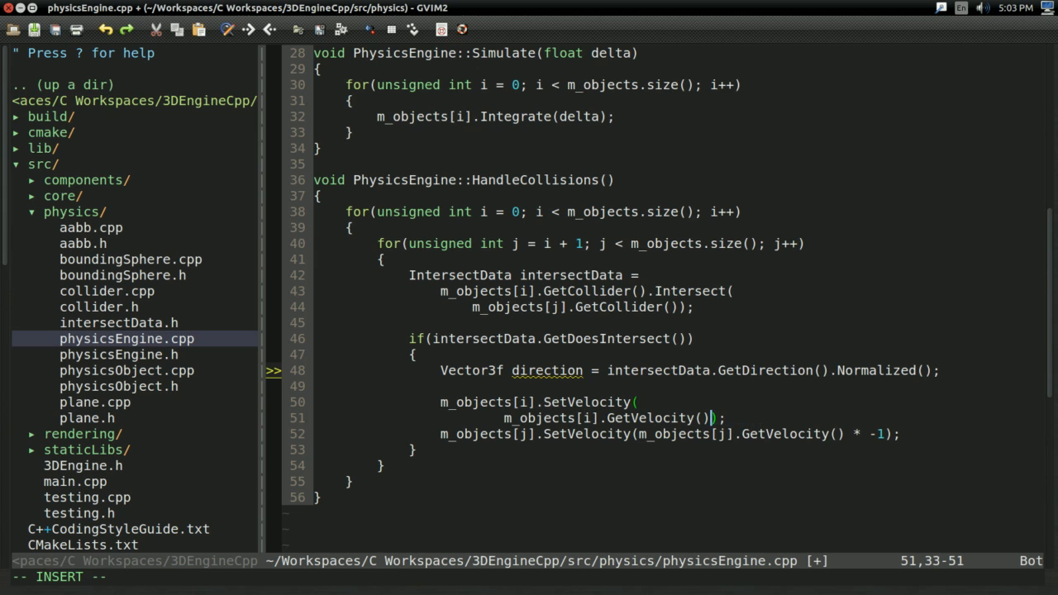
Set both velocities to Vector3f(GetVelocity().Reflect(direction)) instead of multiplying by -1.
{"action": "type", "text": ".Ref"}
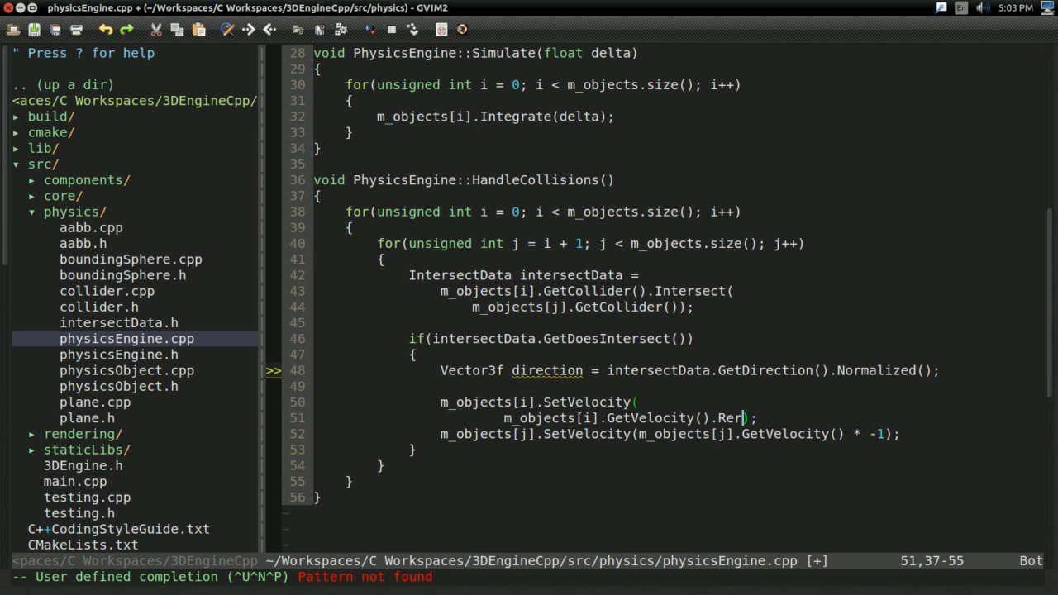
{"action": "type", "text": "Reflect"}
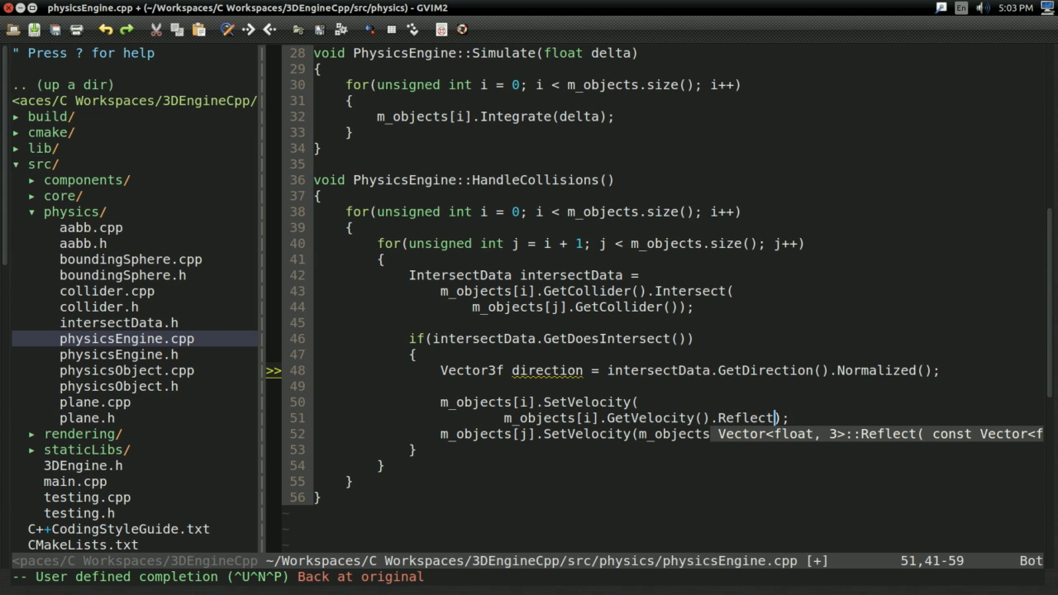
{"action": "type", "text": "direction)"}
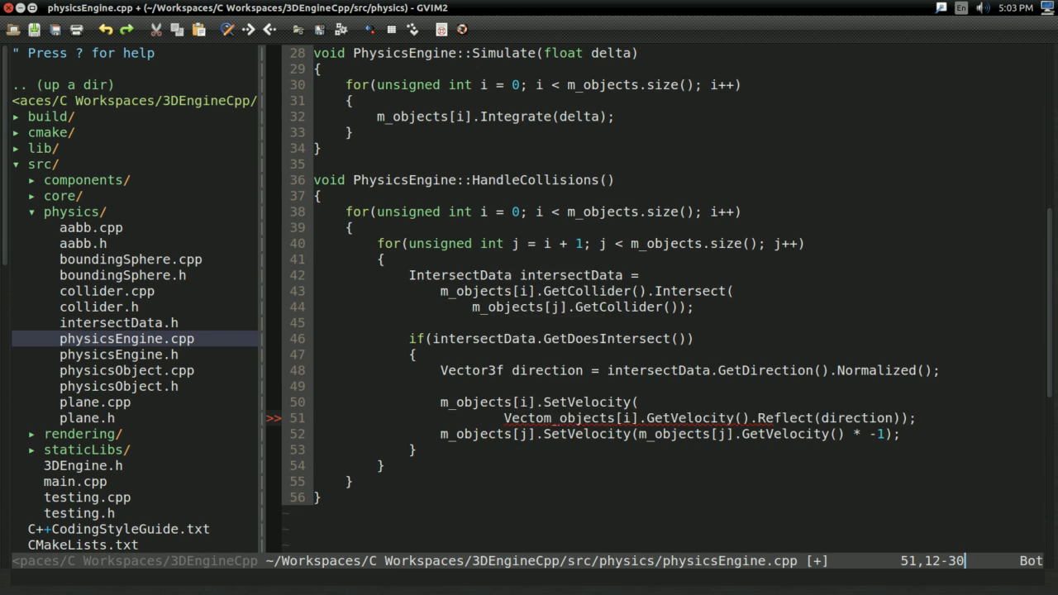
{"action": "type", "text": "Vector3f("}
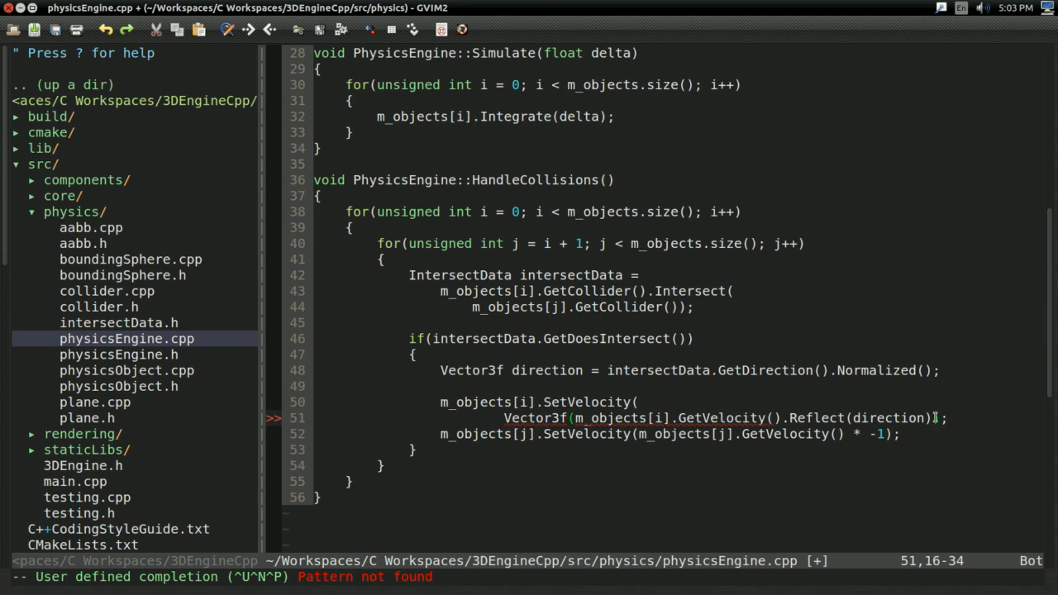
{"action": "type", "text": "))"}
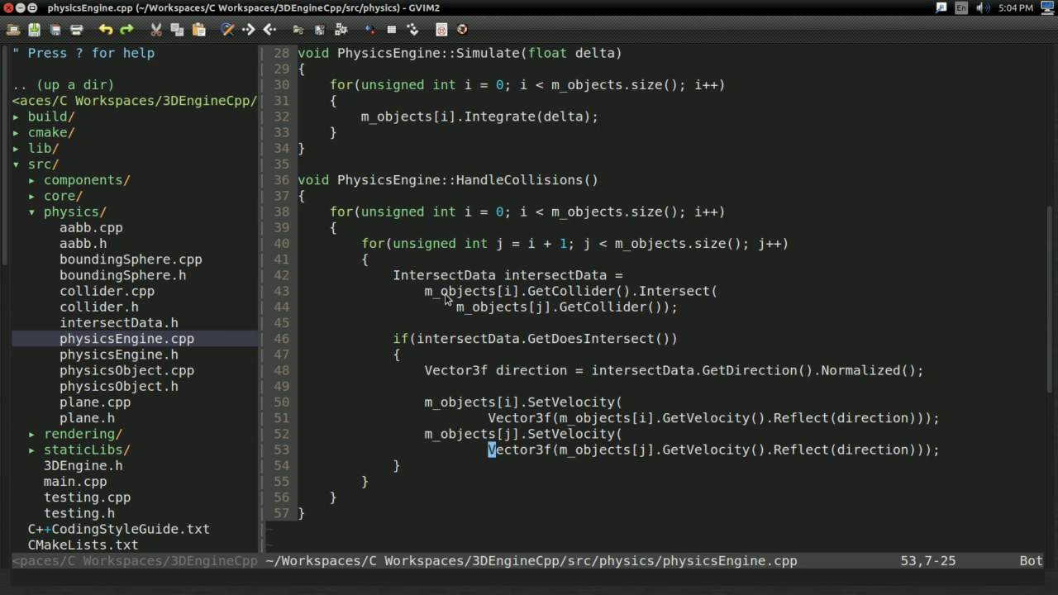
Make the second object reflect its velocity about direction * -1.
{"action": "key", "text": "i"}
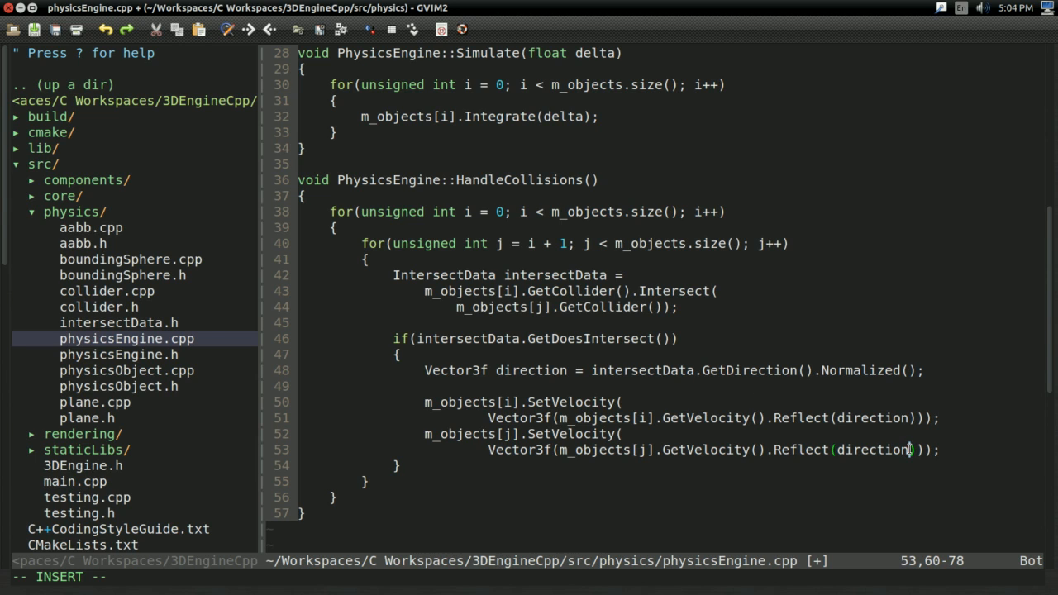
{"action": "type", "text": "* -1"}
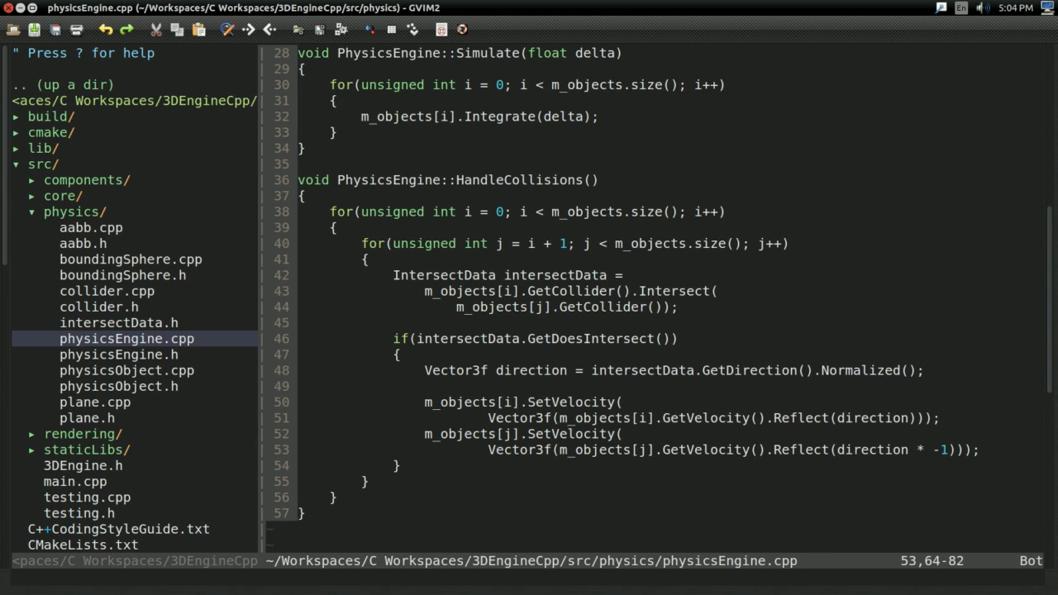
{"action": "mouse_move", "coordinate": [516, 417]}
{"action": "type", "text": "Vector3f otherDirection = Vector3f(direction.Reflect(m_objects[i].GetVelocity().Normalized()));"}
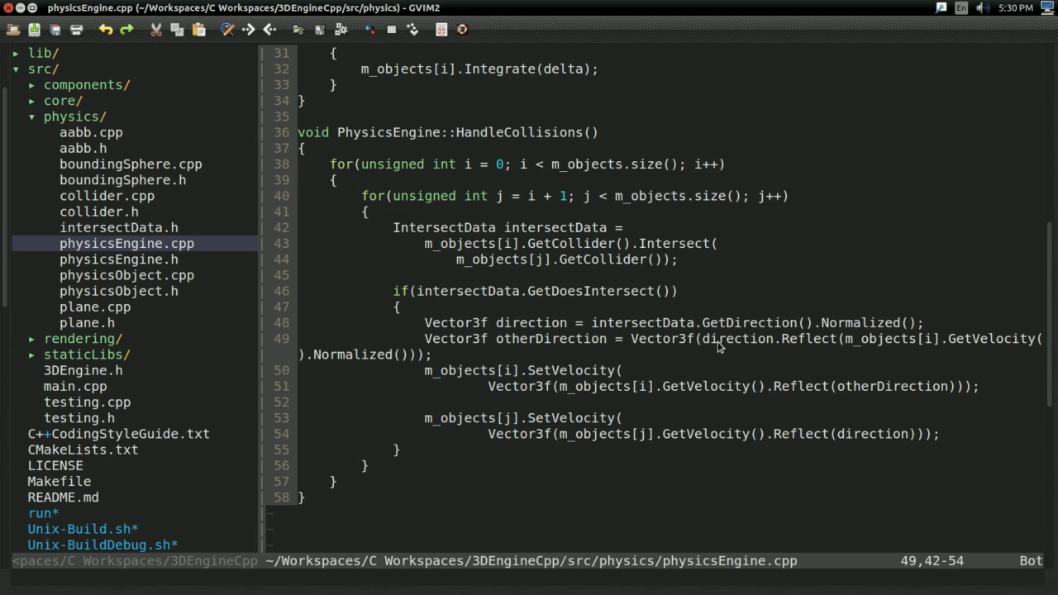
Check otherDirection, build and run the engine, then close the 3D Game Engine window.
{"action": "double_click", "coordinate": [738, 337]}
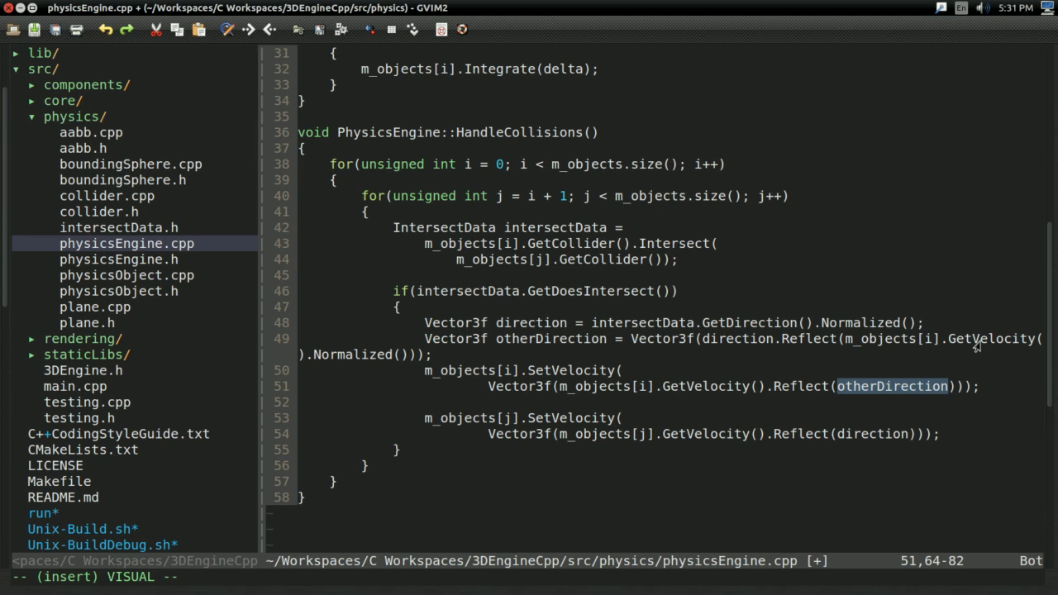
{"action": "mouse_move", "coordinate": [965, 317]}
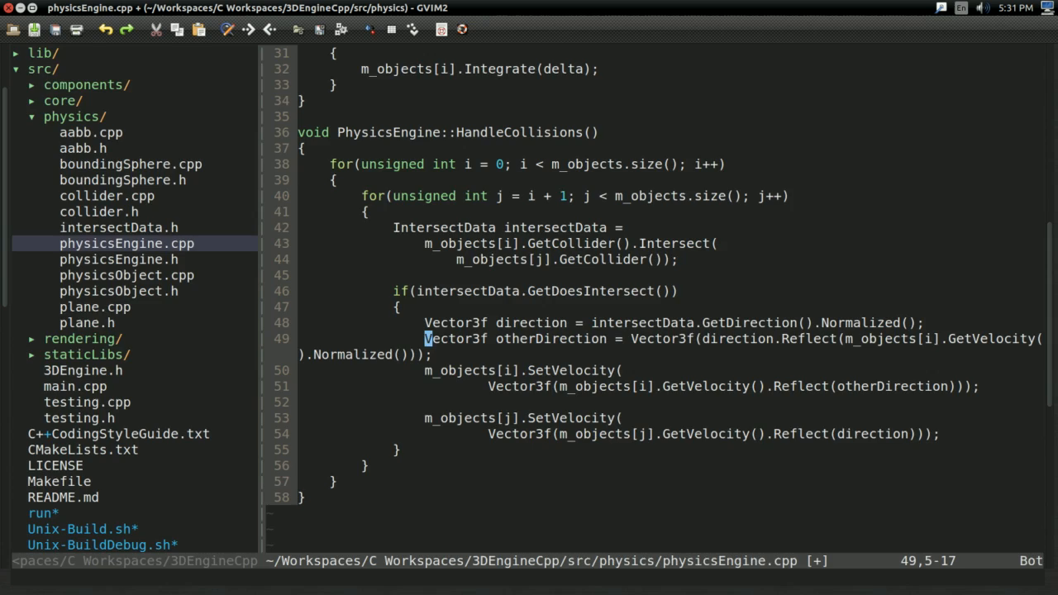
{"action": "key", "text": "Return"}
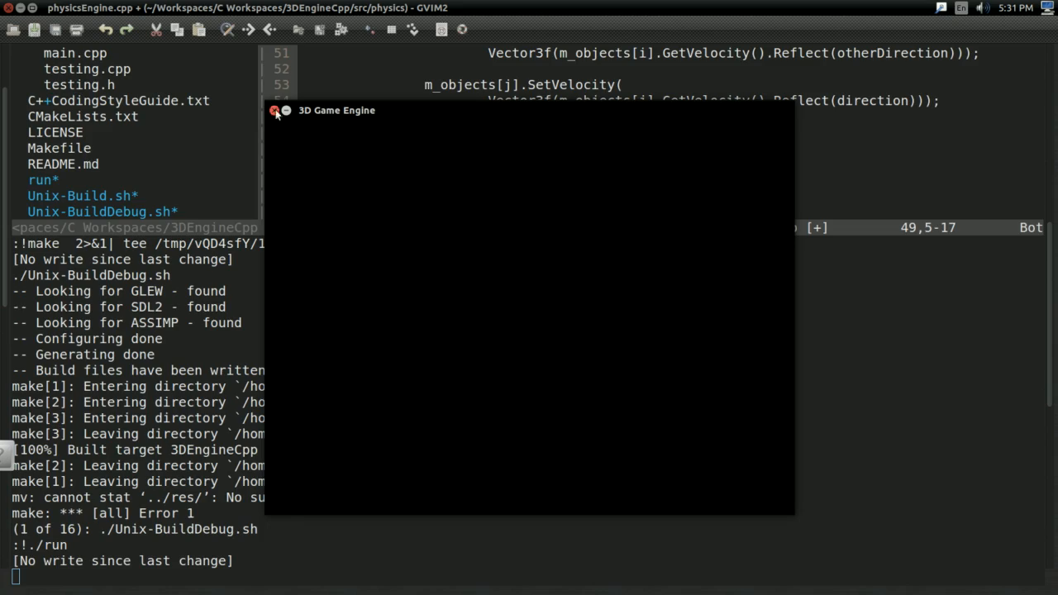
{"action": "left_click", "coordinate": [274, 109]}
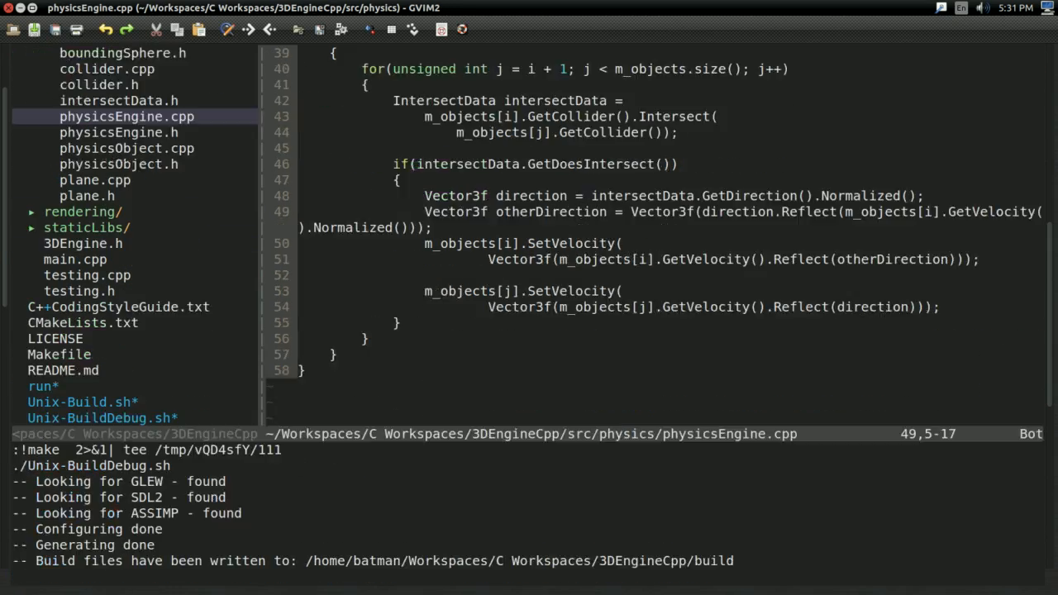